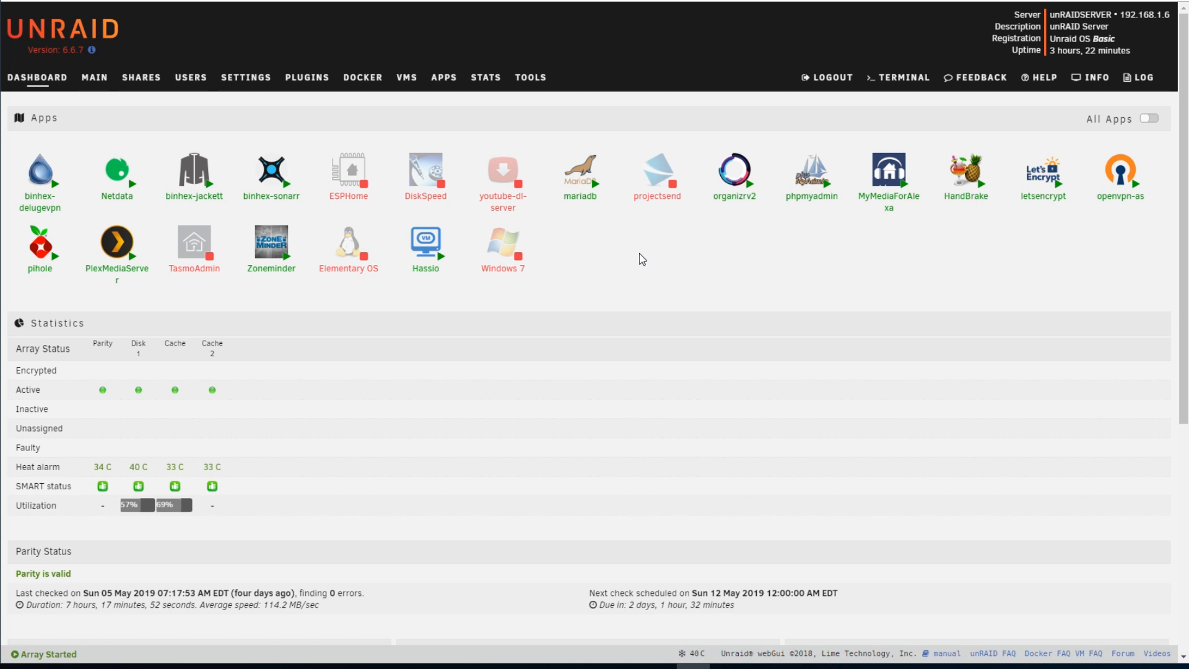
mouse_move(697, 284)
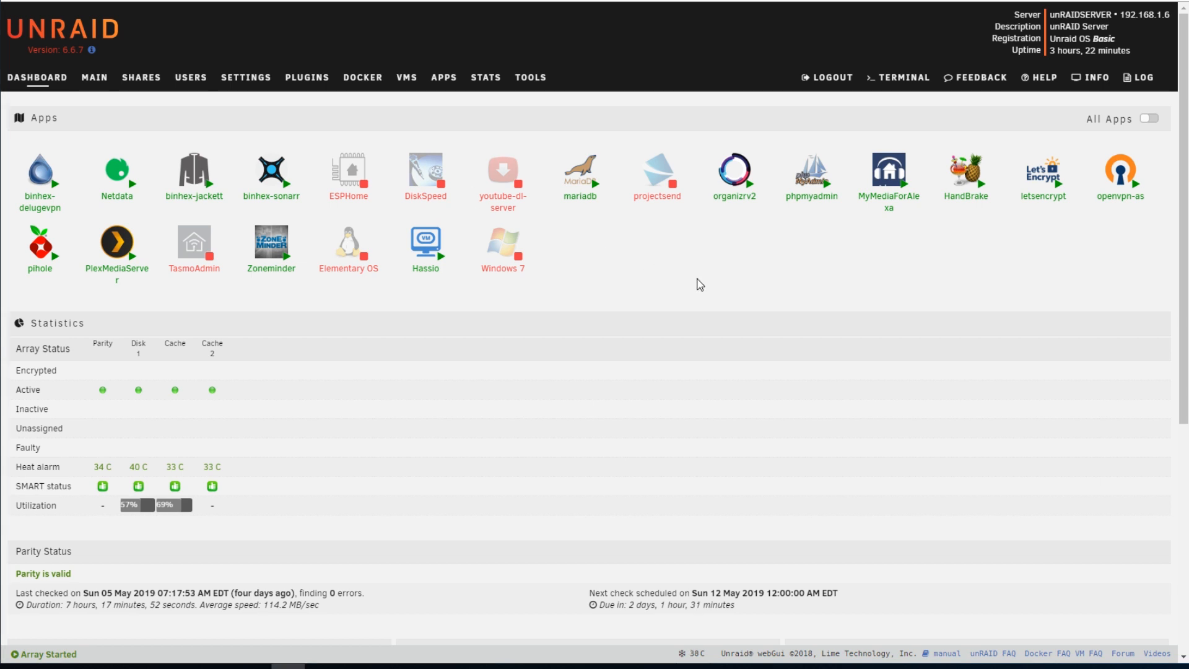
Scroll the Community Applications forum thread to reach the community.applications.plg plugin link
left_click(246, 77)
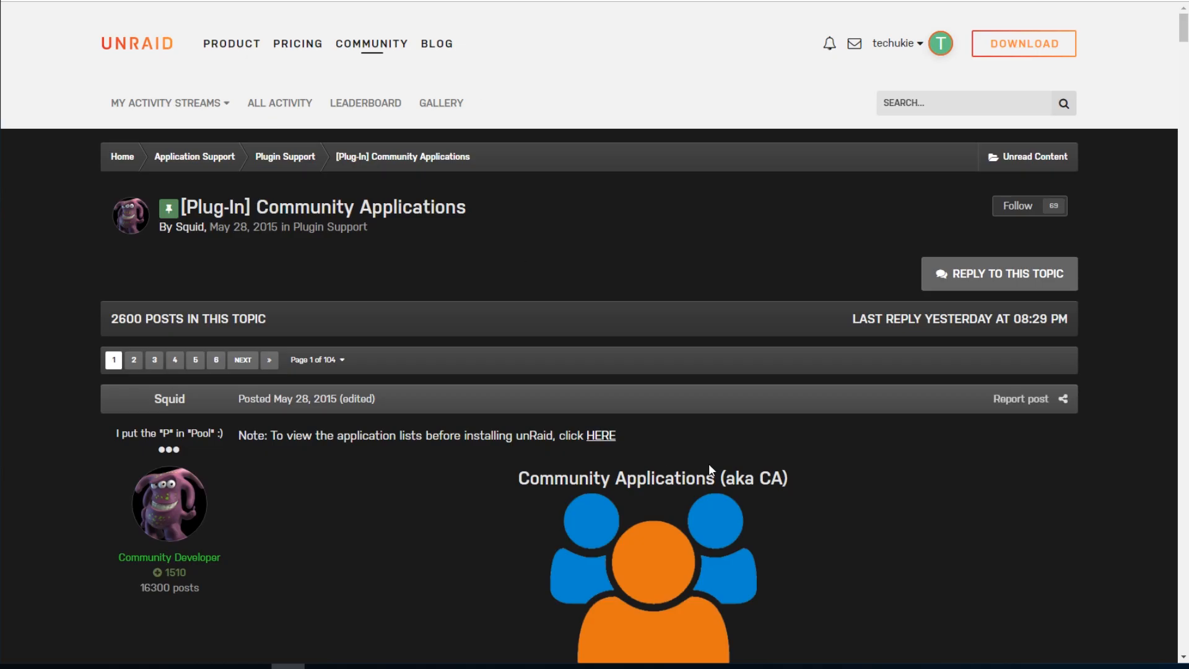
scroll("down", 3)
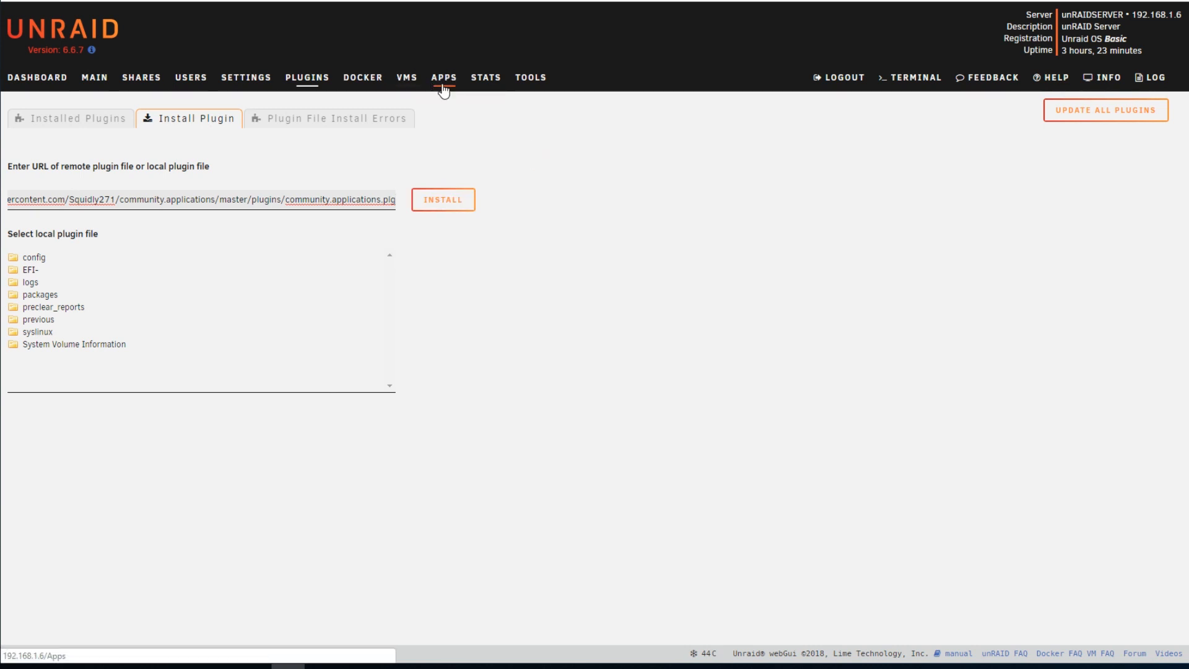
Search Community Applications for 'zo' to find Zoneminder
left_click(443, 77)
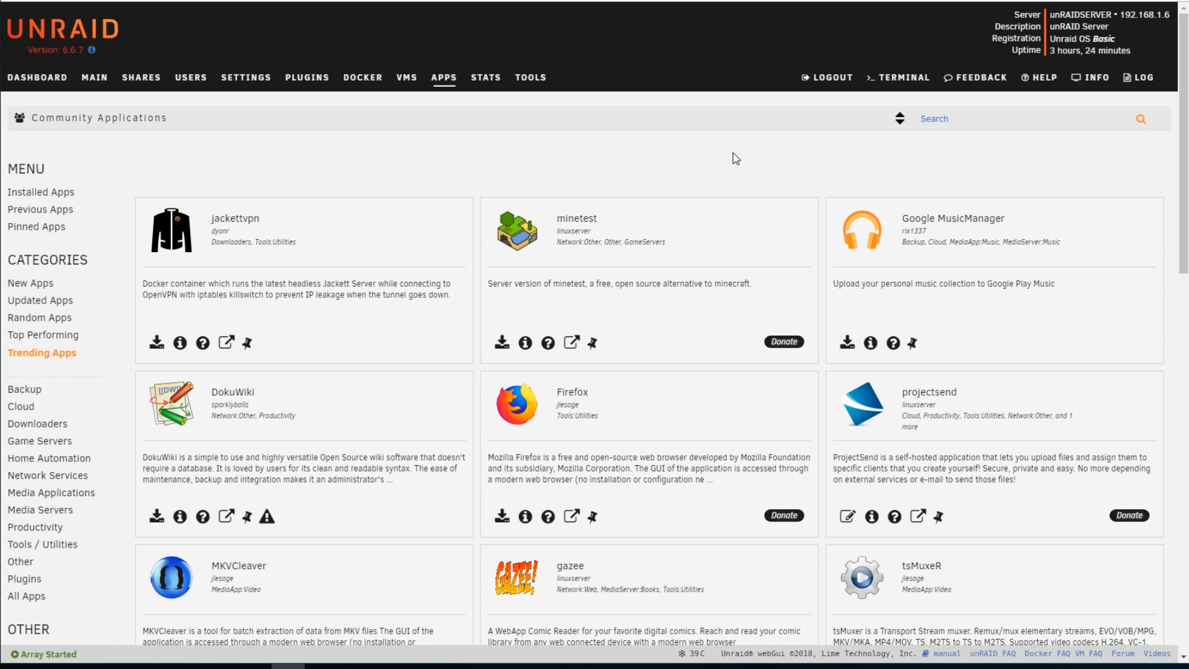
type("zoneminder")
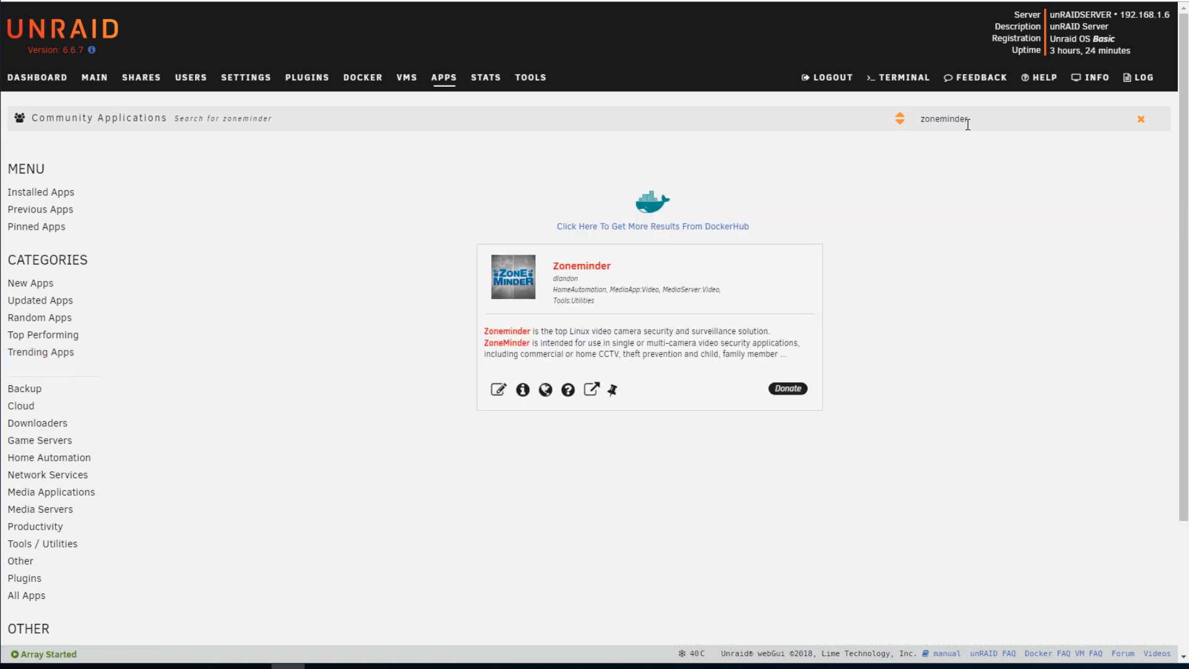
mouse_move(831, 288)
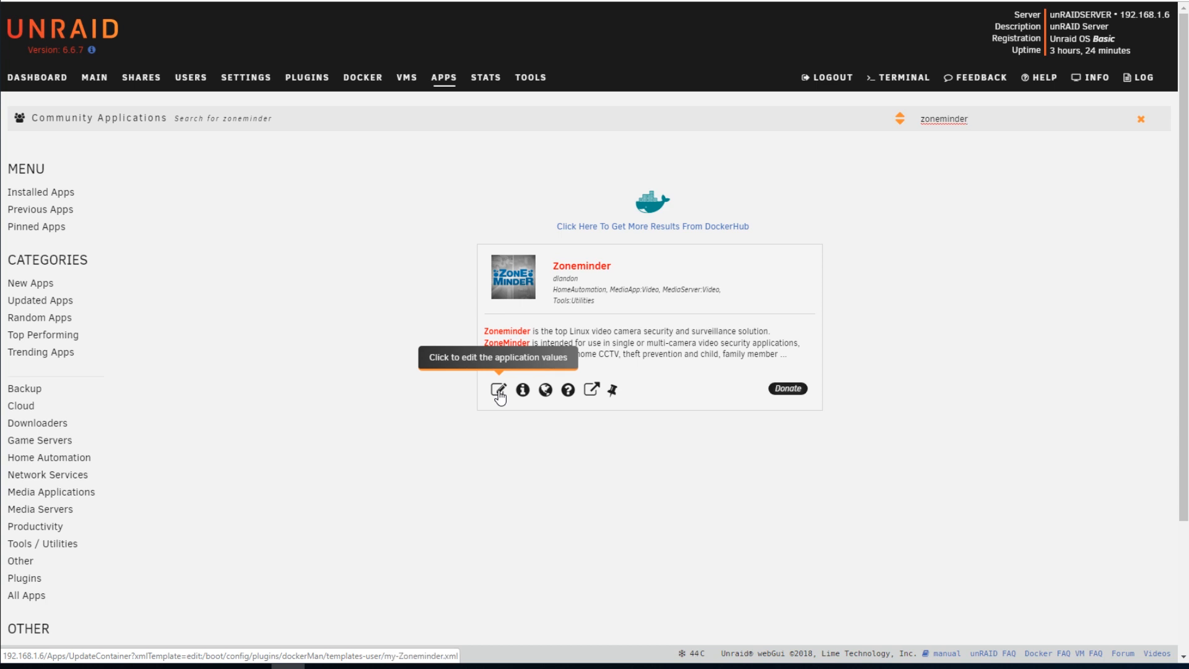
mouse_move(871, 241)
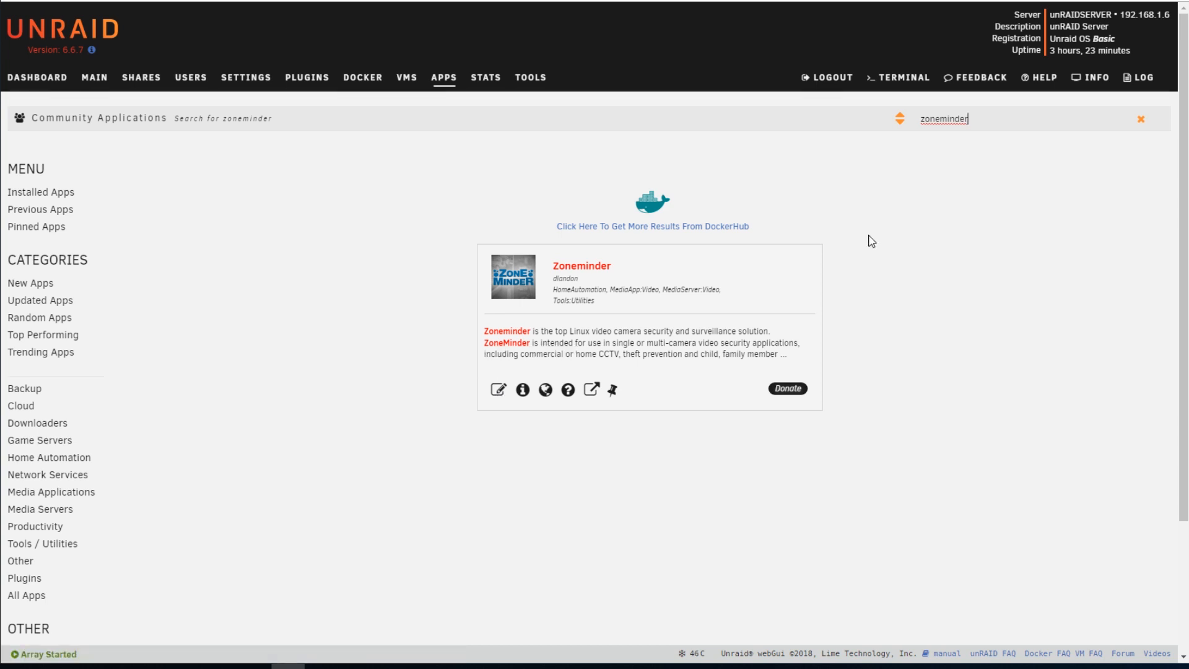
Bring up the Zoneminder container's action menu in the Docker list
left_click(362, 77)
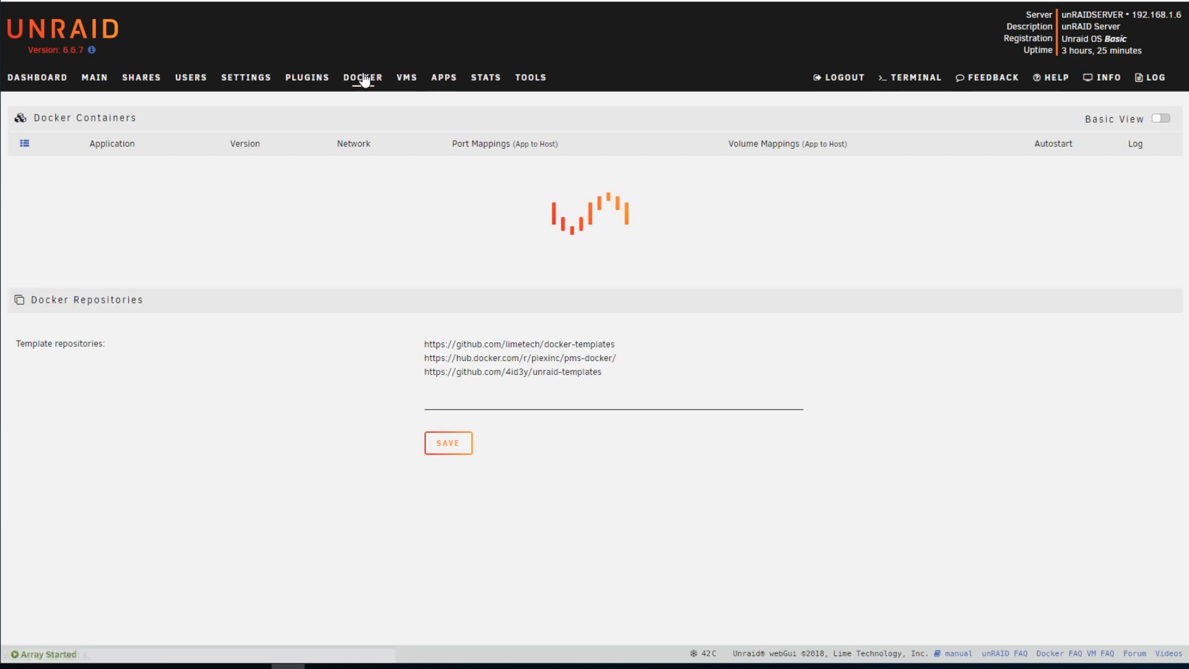
scroll("down", 3)
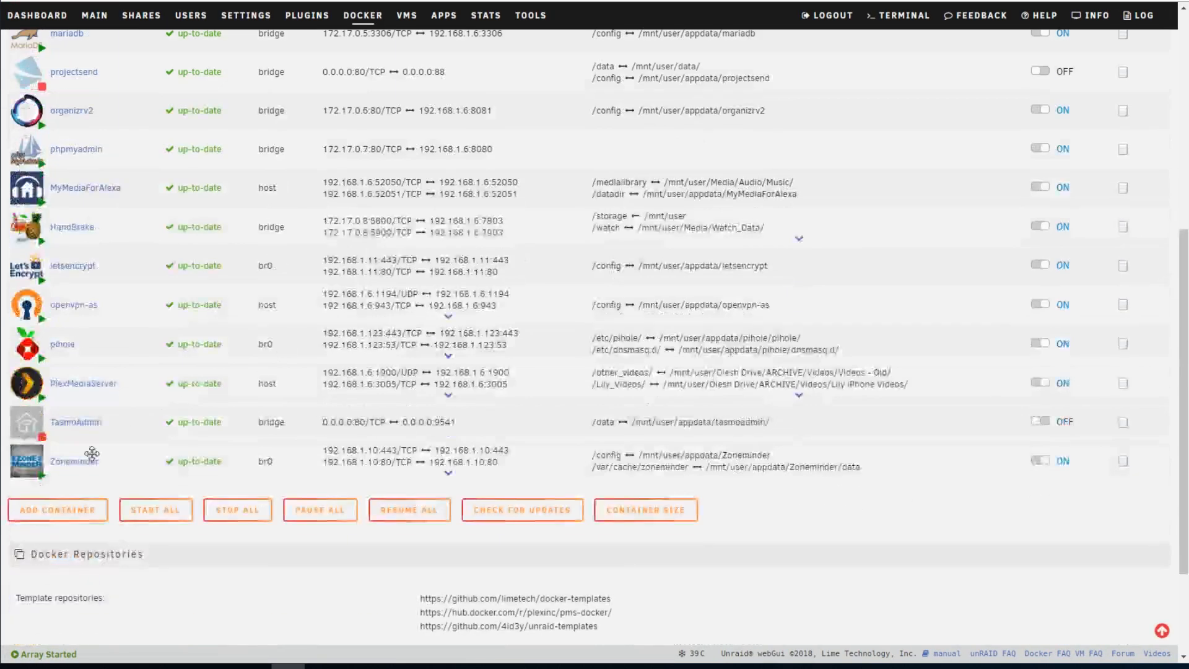
left_click(27, 461)
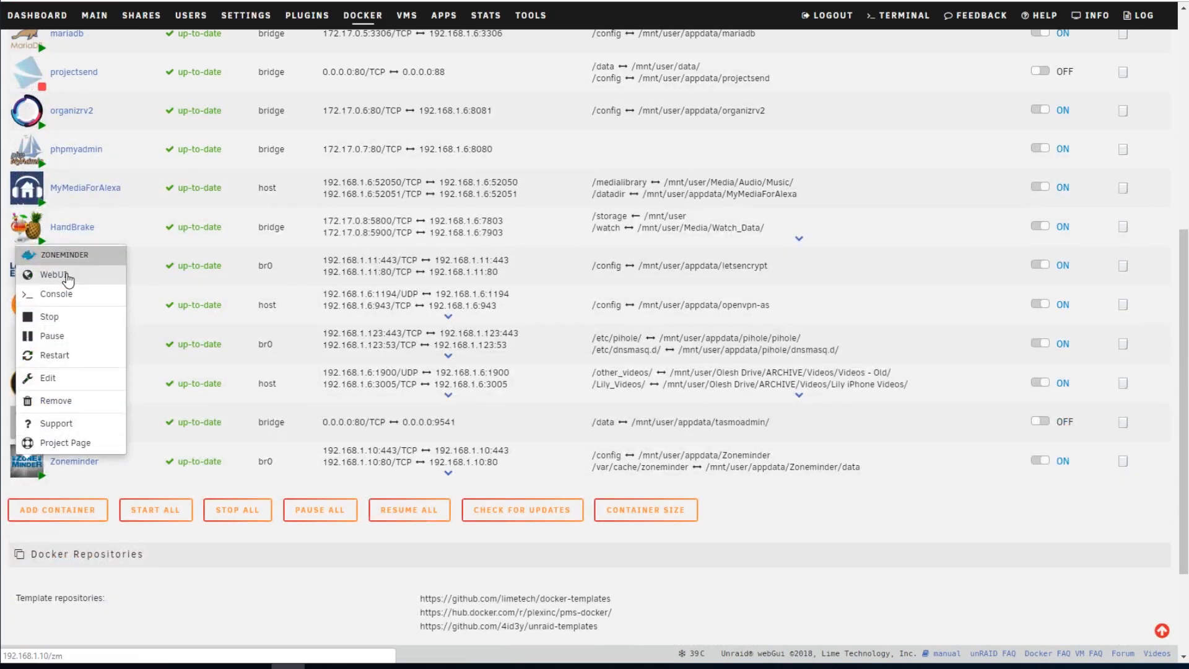
Launch ZoneMinder's WebUI and sign in to reach the monitor console
left_click(54, 275)
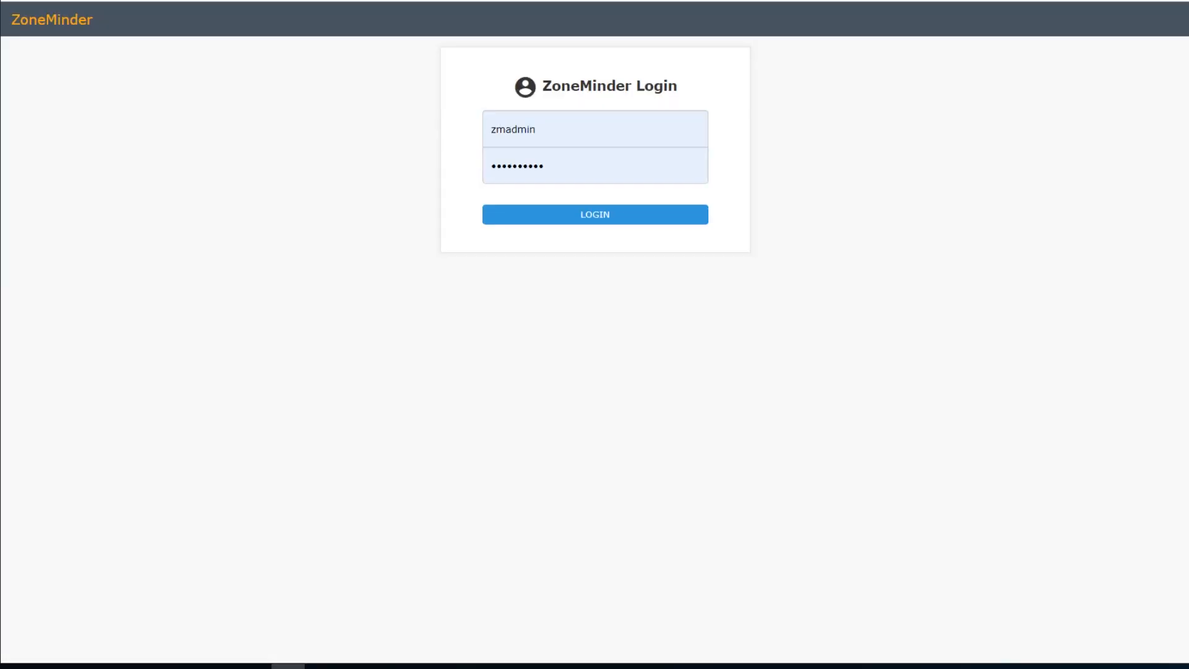
mouse_move(968, 274)
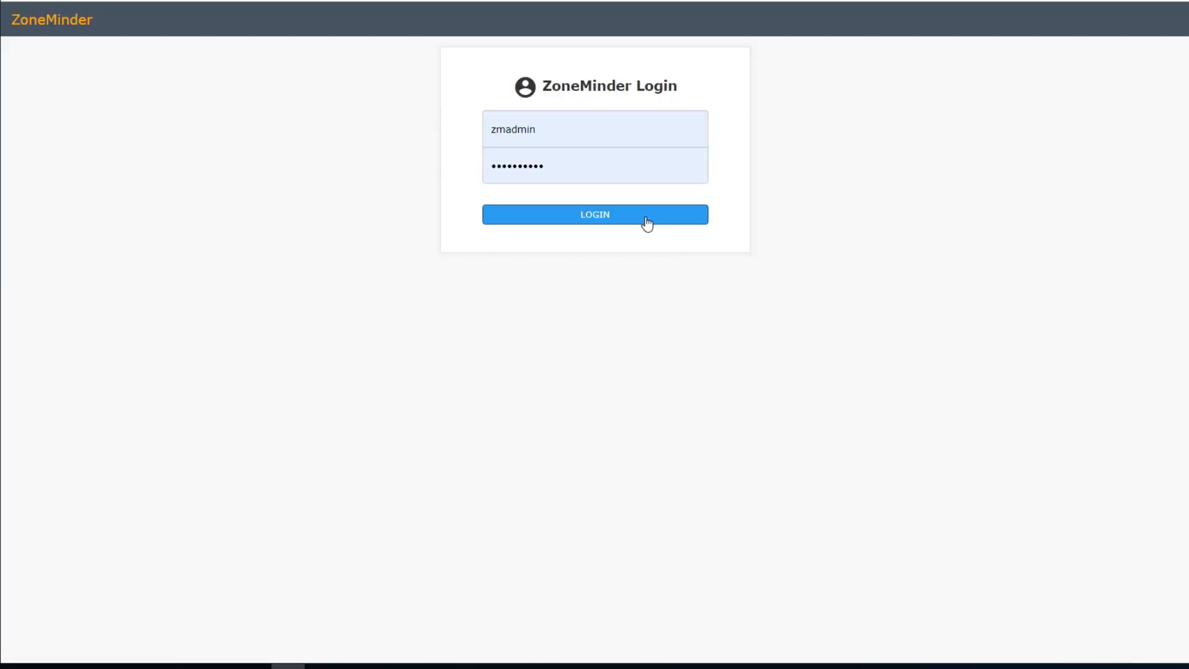
left_click(595, 214)
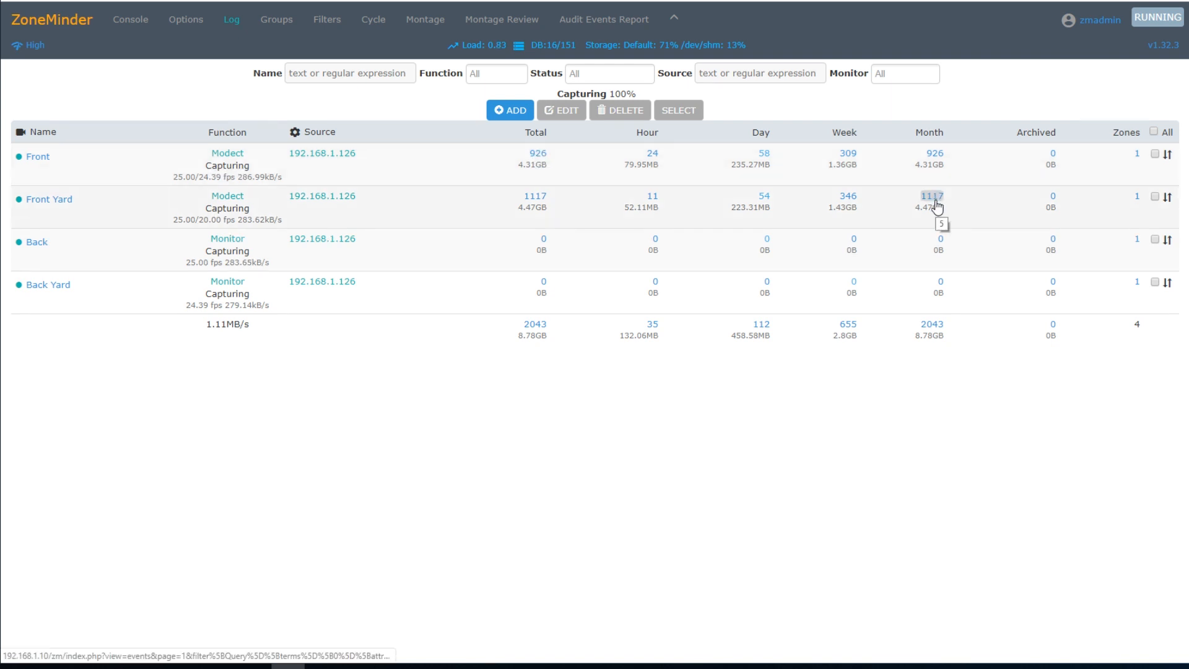
mouse_move(893, 141)
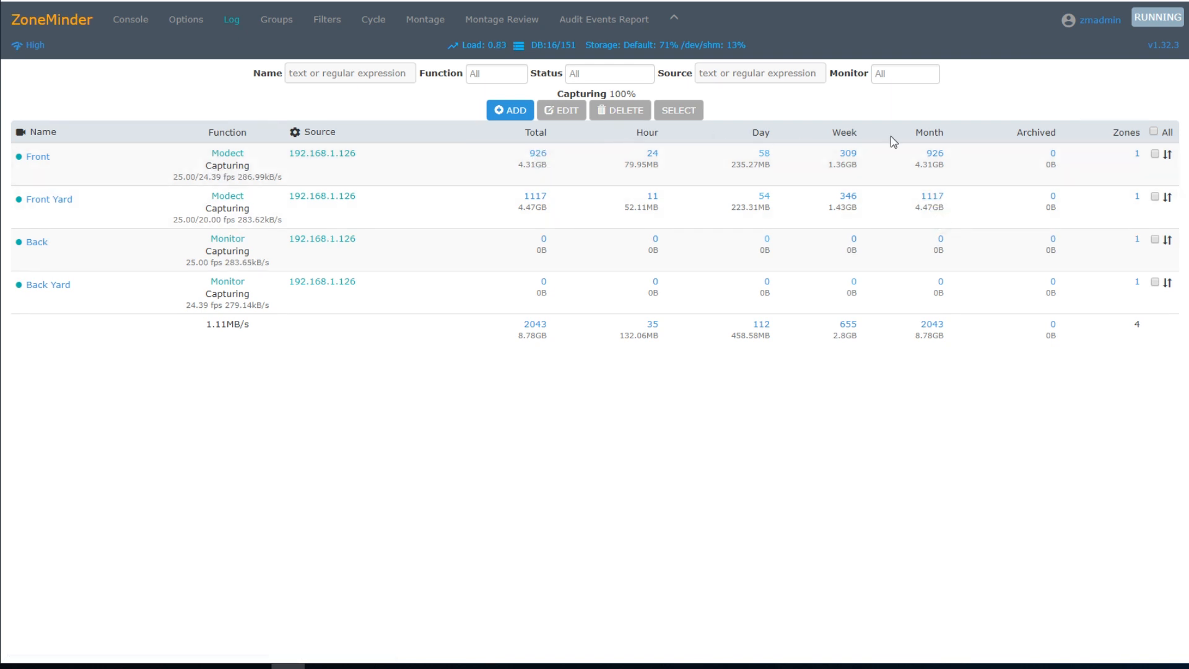
mouse_move(621, 429)
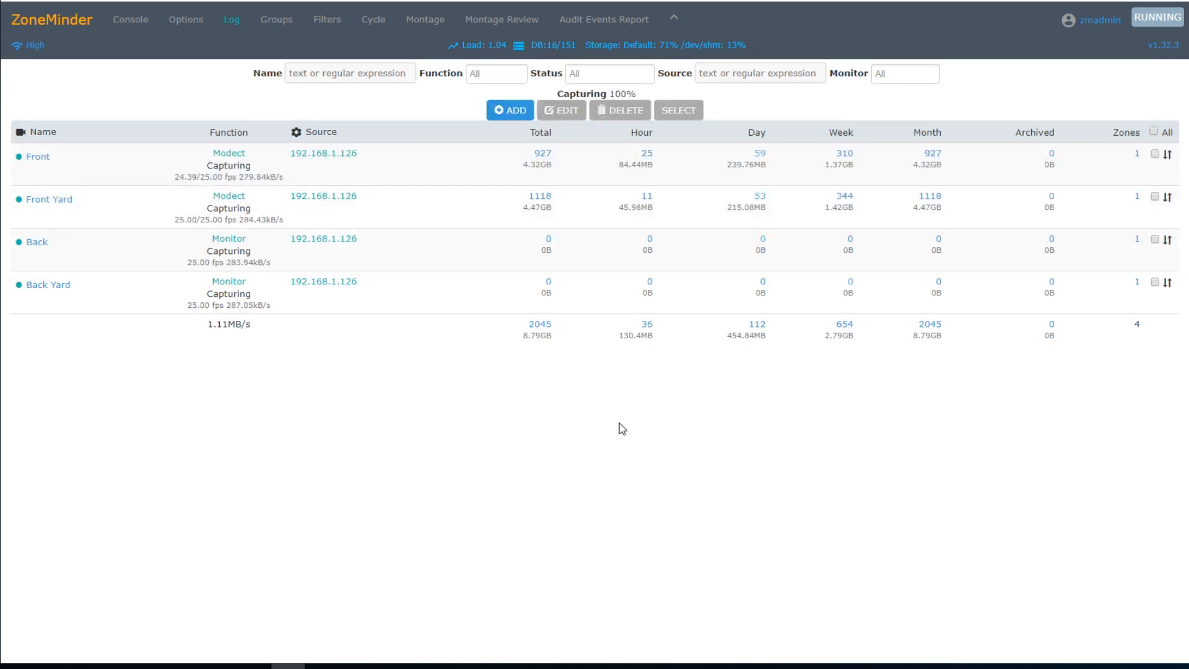
Dismiss a new-monitor form unsaved, then enter the Front monitor's settings
left_click(509, 110)
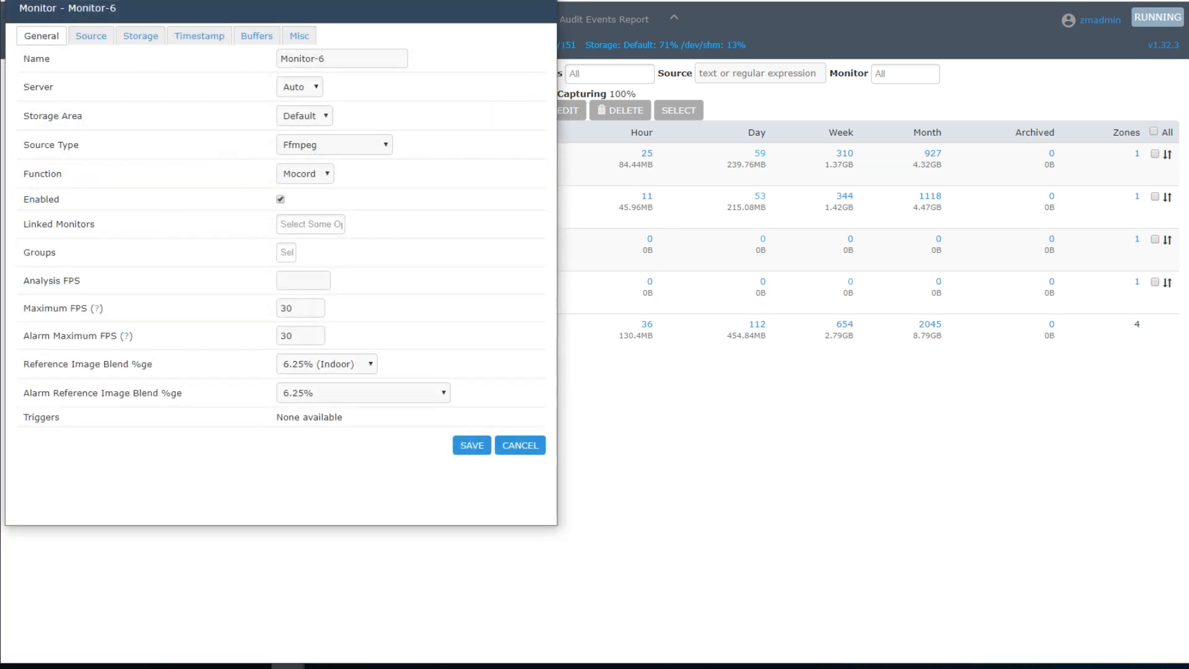
left_click(519, 444)
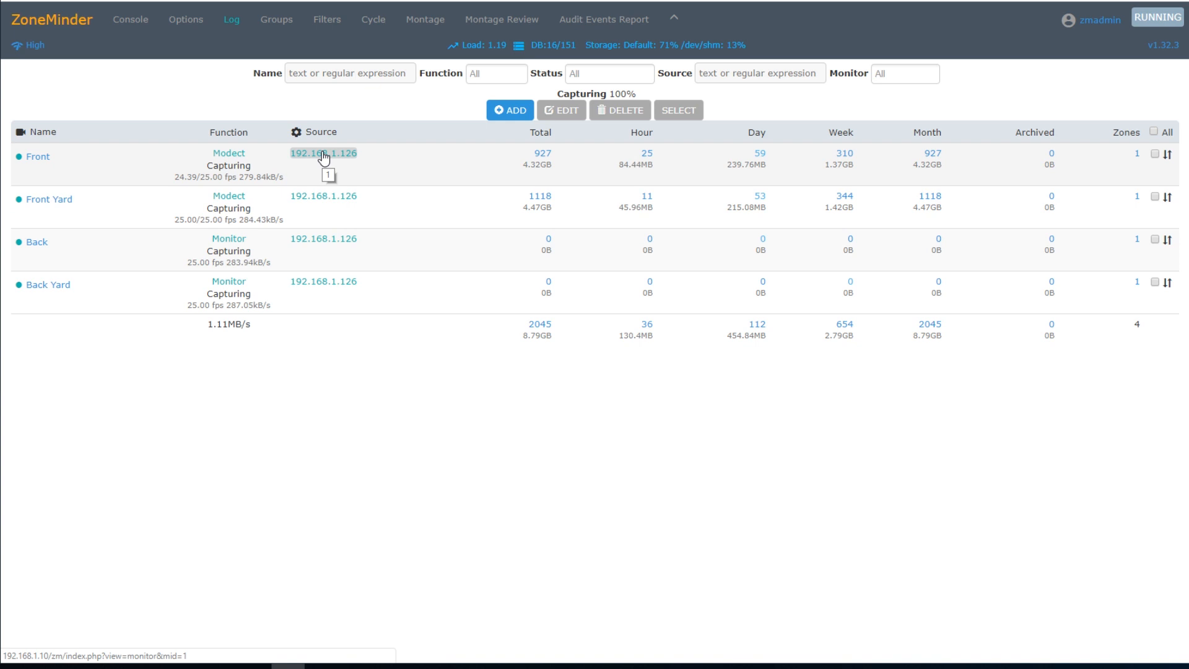
left_click(324, 154)
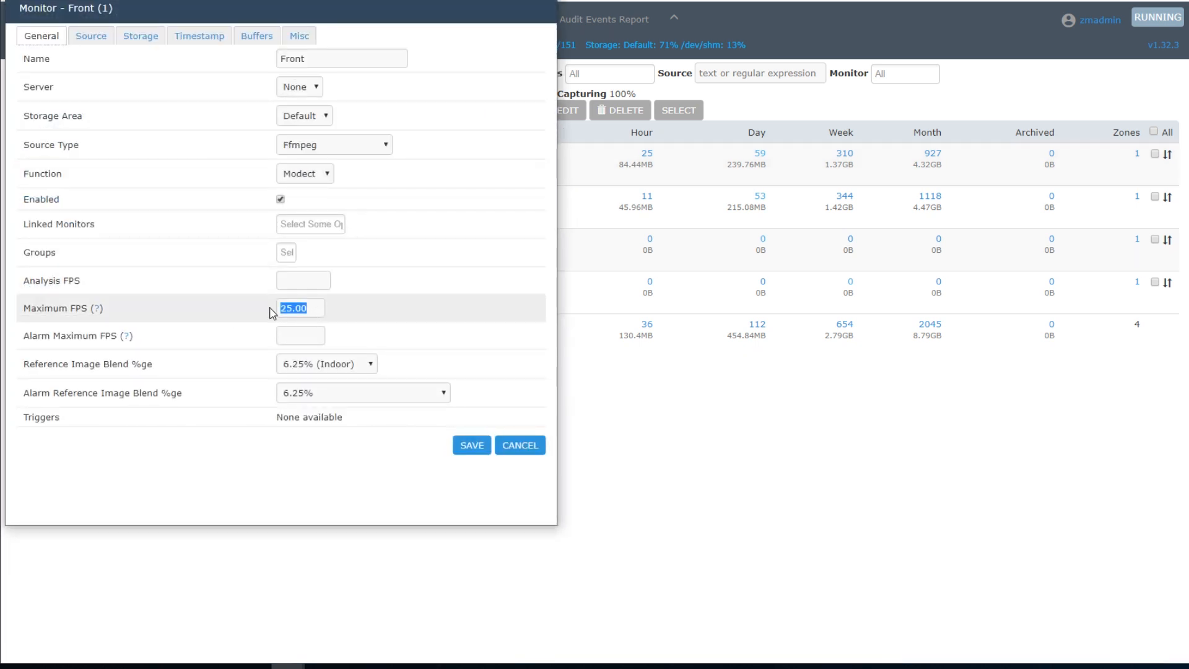
Edit the Front monitor's Maximum FPS with '1' and show its RTSP source settings
left_click(300, 309)
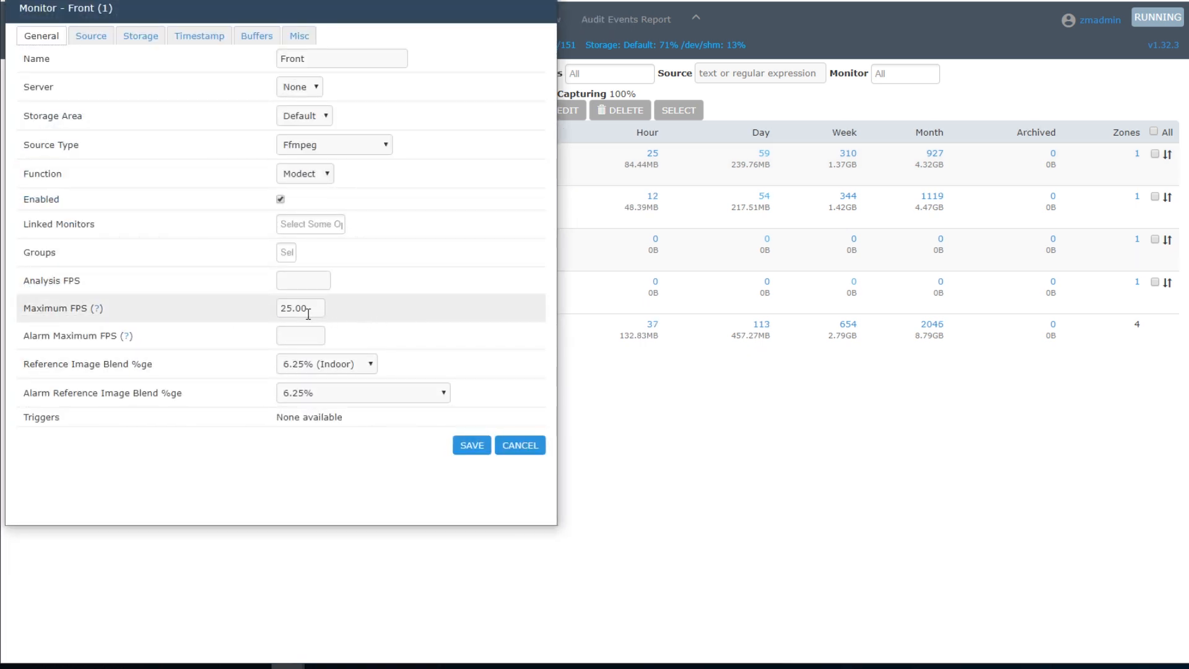
type("1")
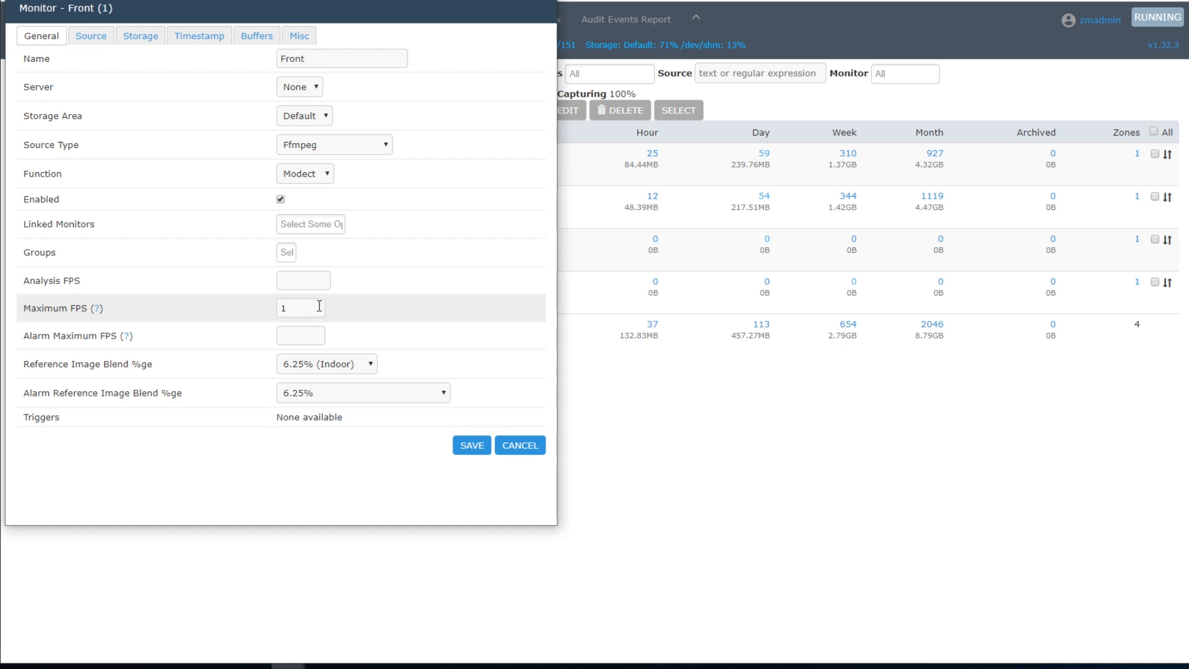
left_click(91, 36)
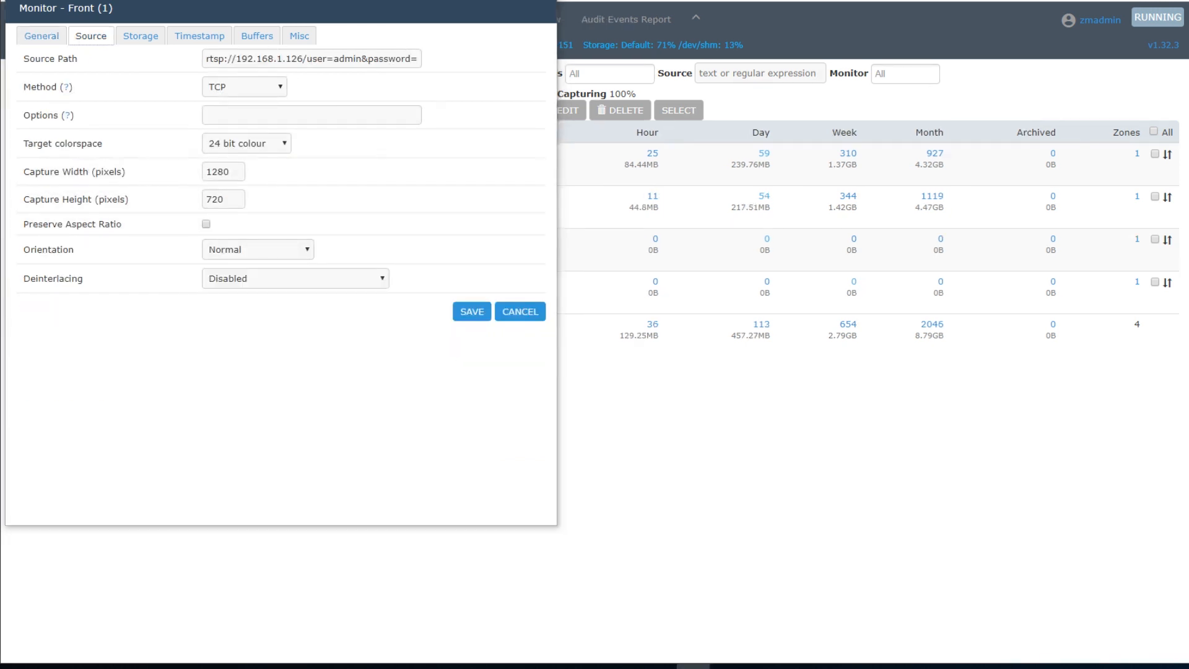
Review Front storage: Save JPEGs disabled, Video Writer kept as H264 Camera Passthrough
left_click(223, 171)
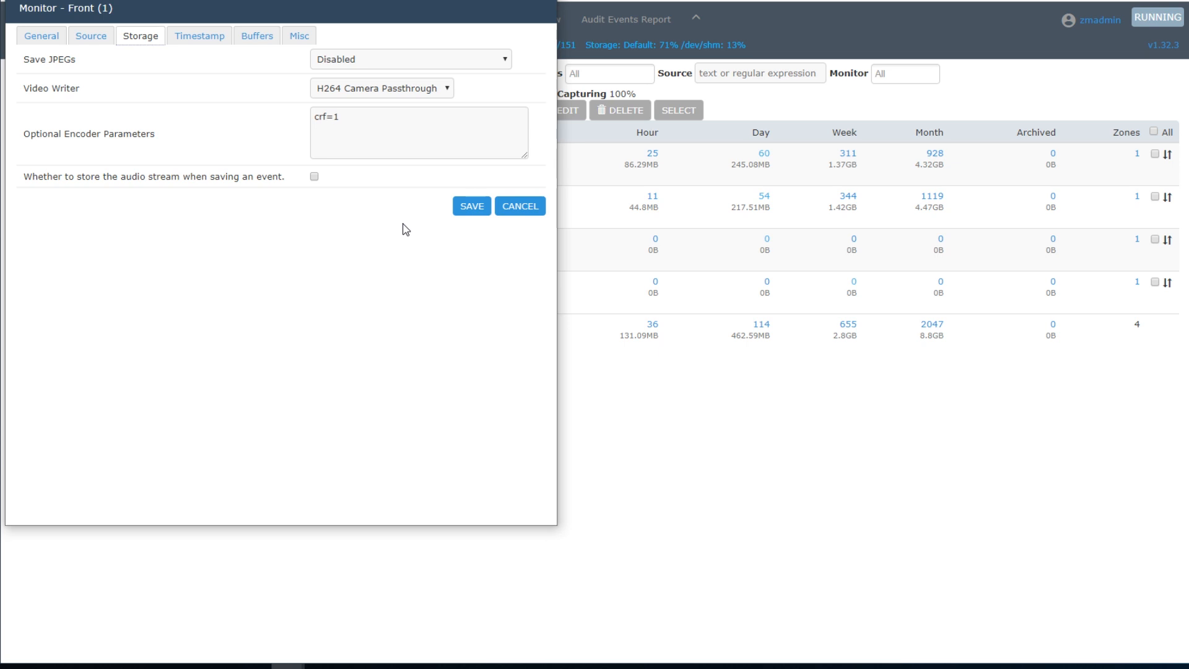
left_click(410, 60)
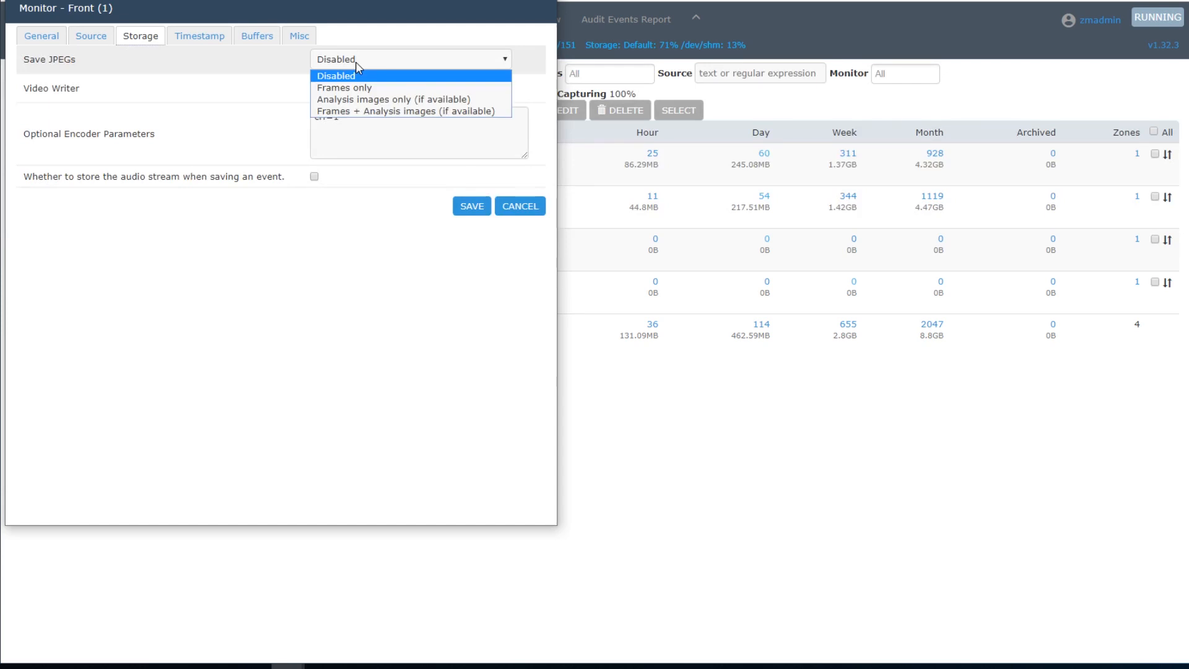
left_click(381, 88)
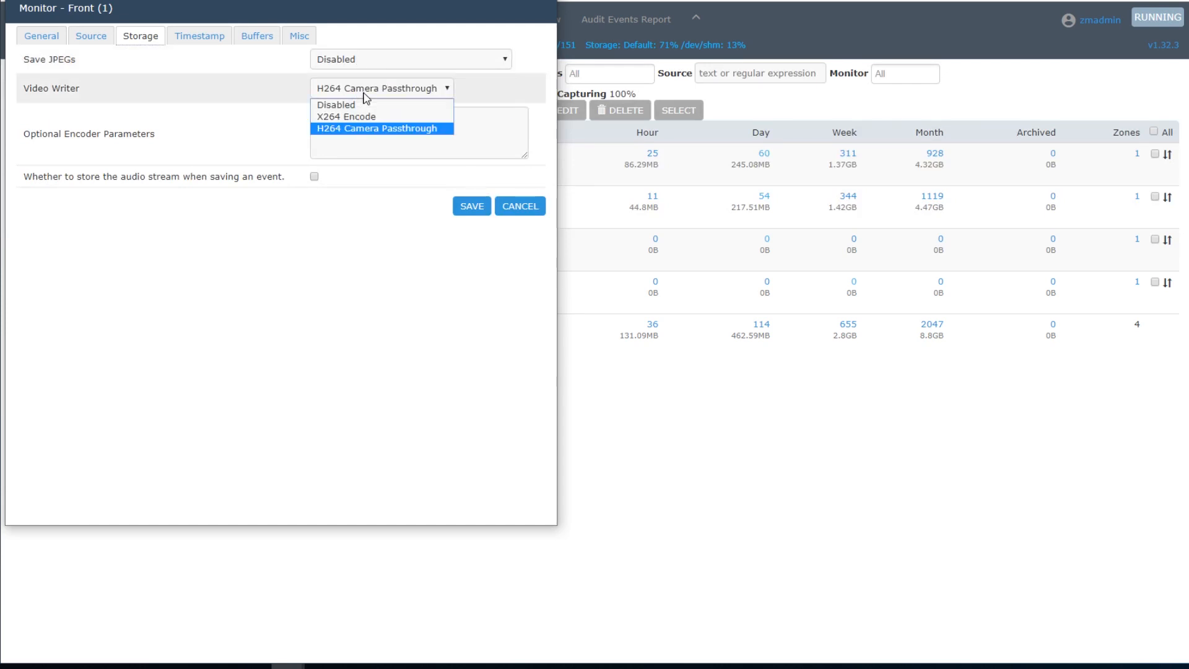
mouse_move(346, 134)
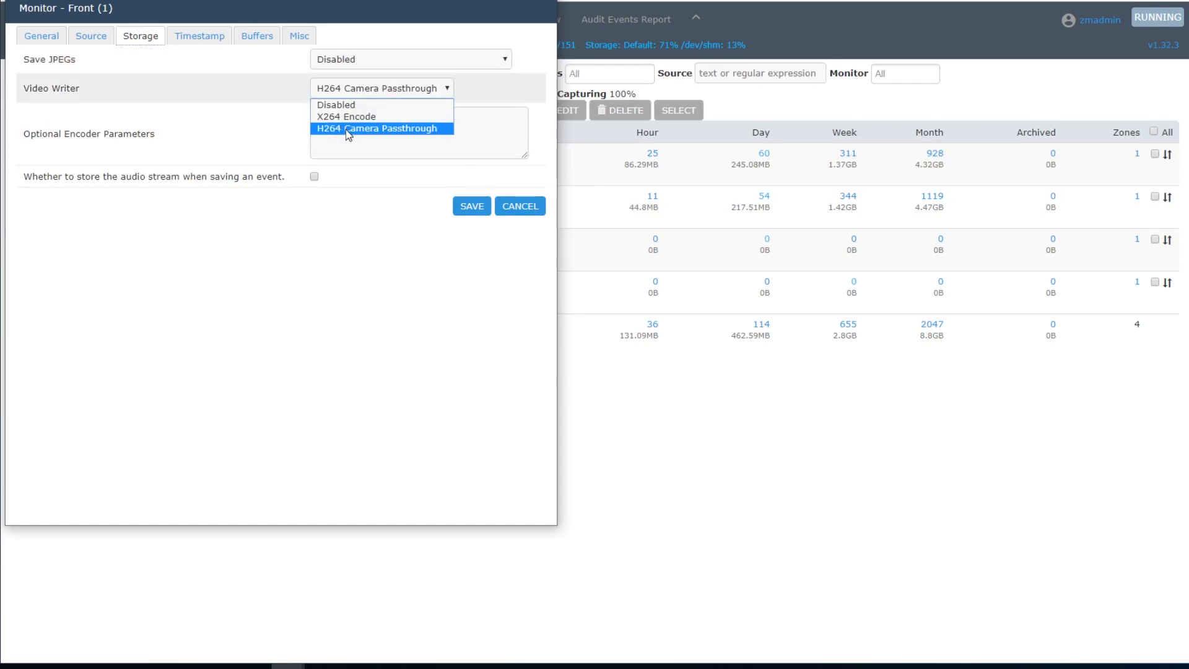
left_click(256, 36)
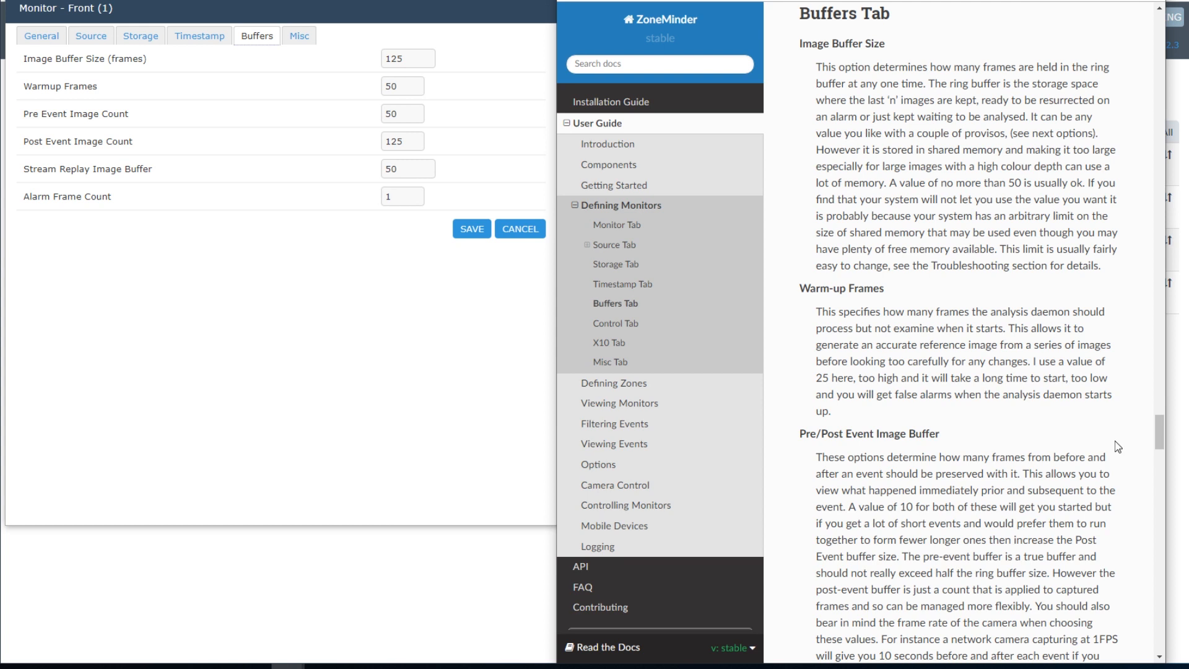
mouse_move(864, 82)
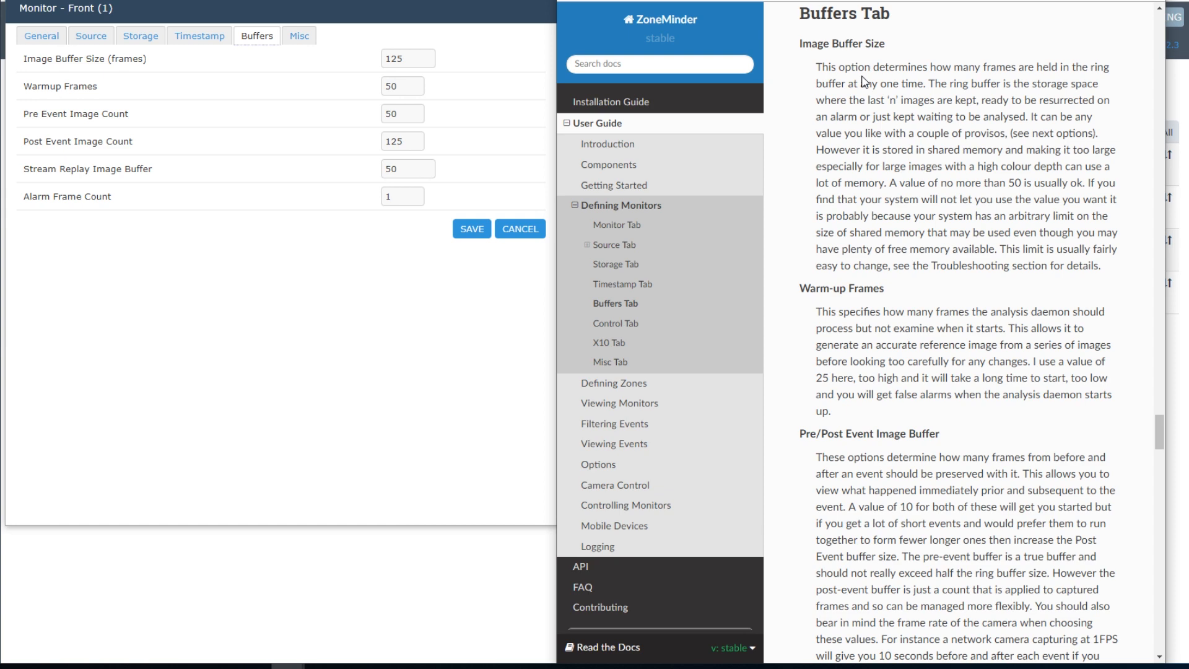
mouse_move(884, 68)
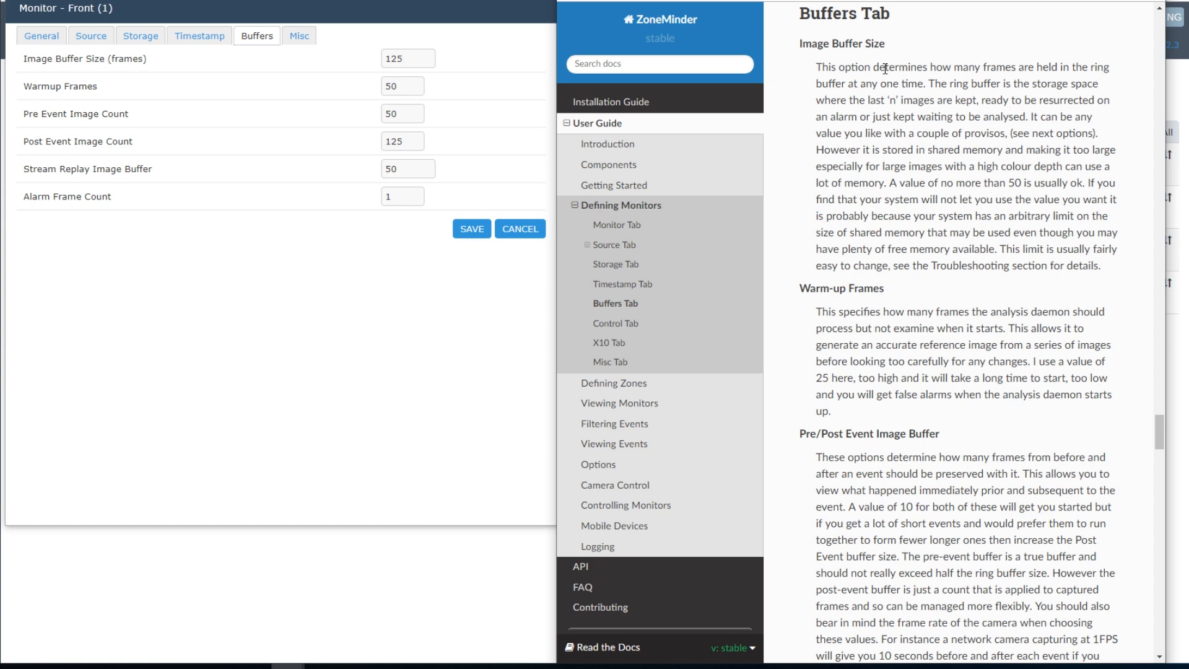
scroll("down", 3)
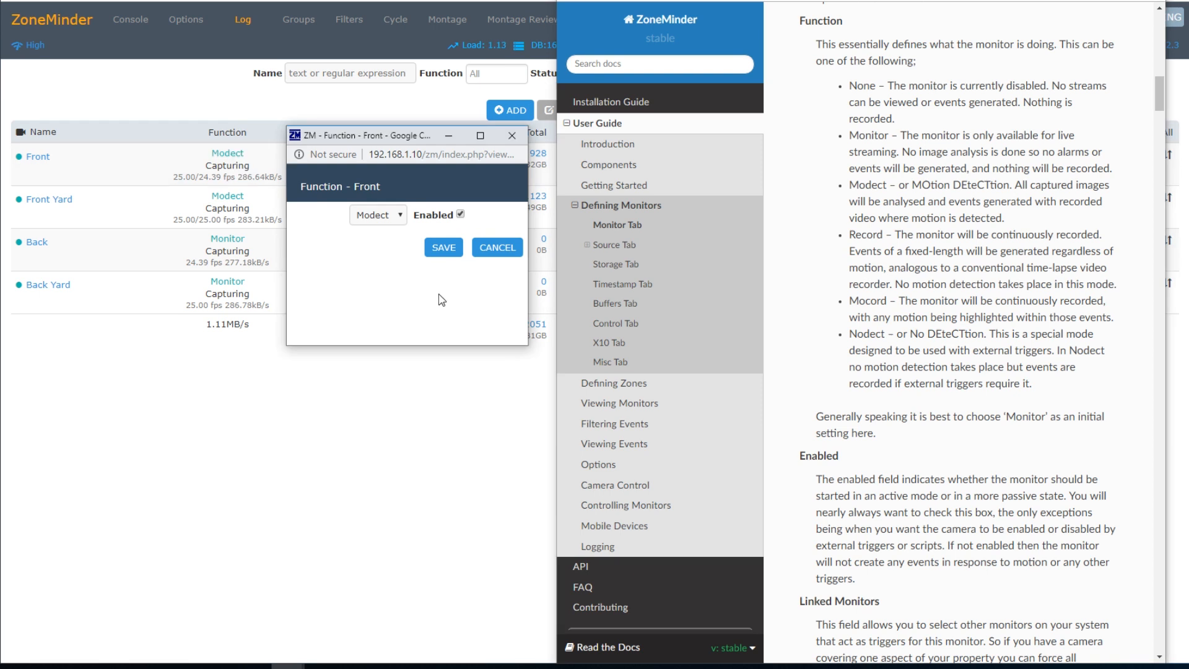
Keep Modect as the Front monitor's function with Enabled checked
left_click(376, 214)
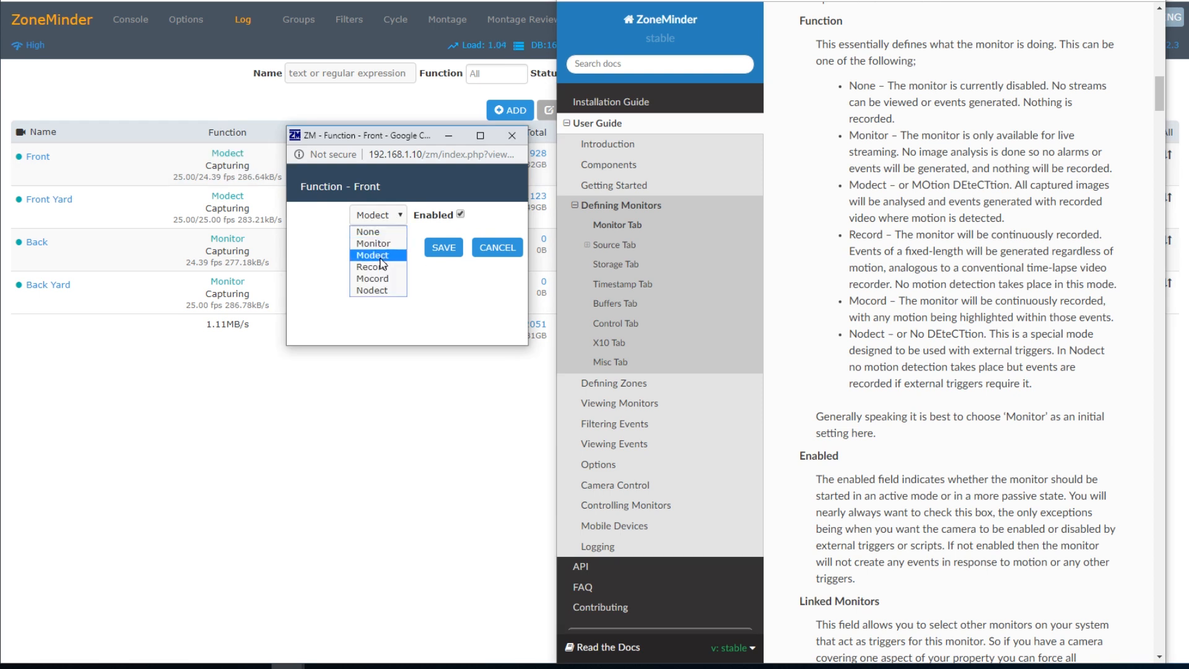
left_click(372, 254)
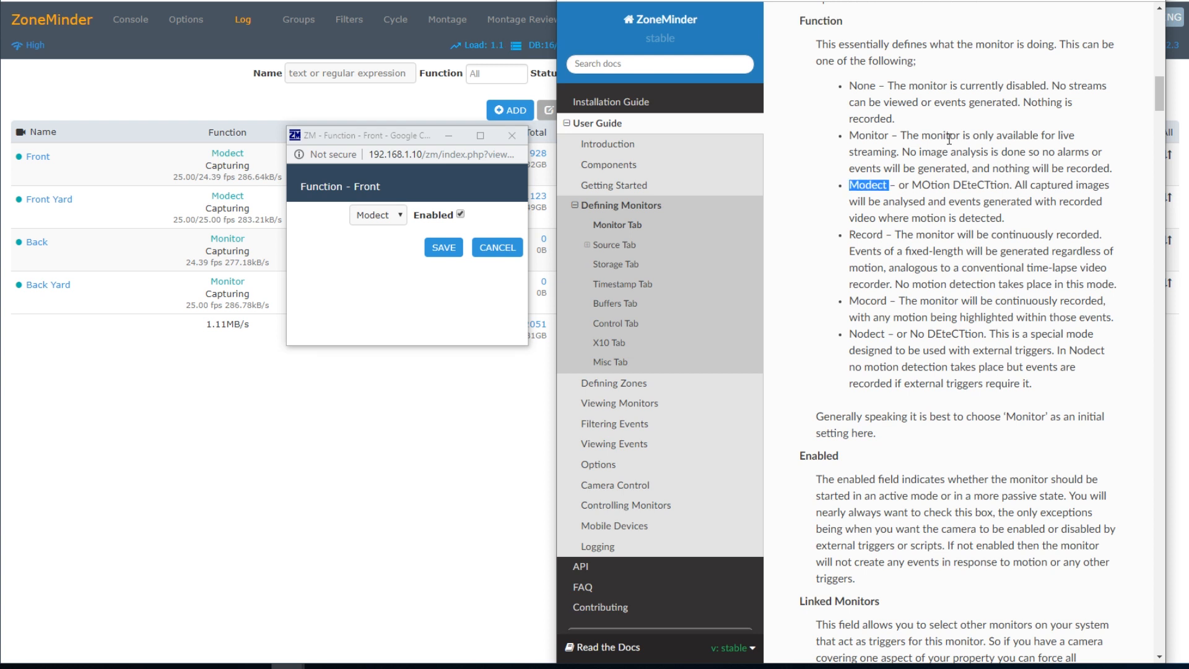
mouse_move(906, 184)
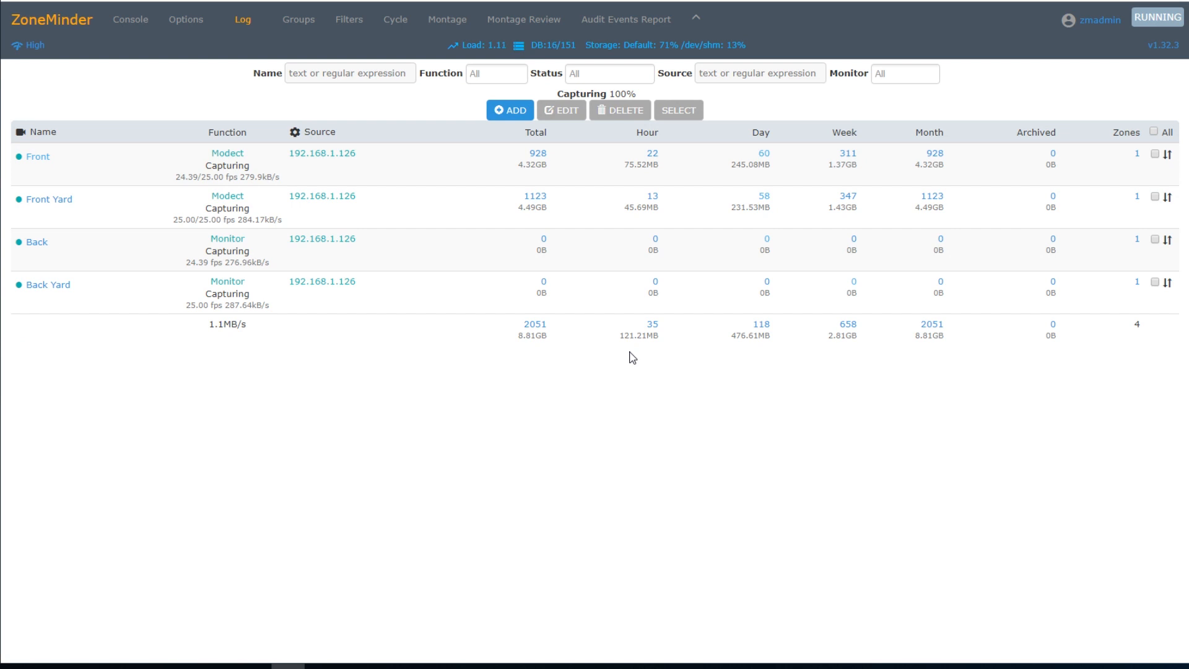
mouse_move(520, 467)
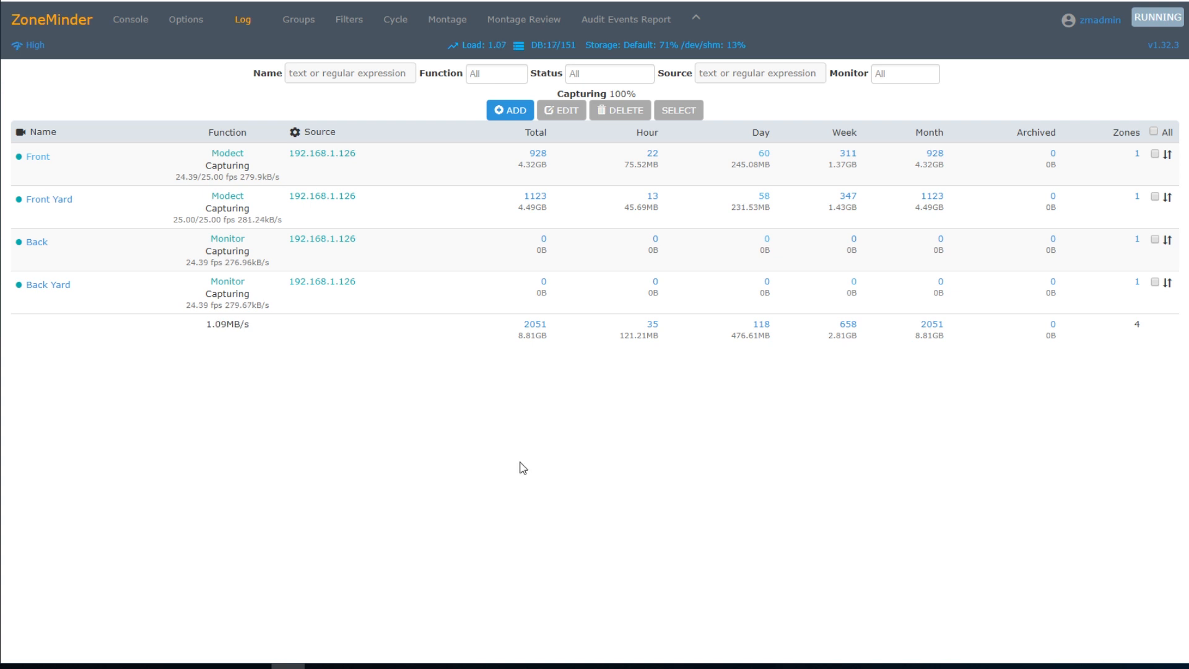
left_click(37, 156)
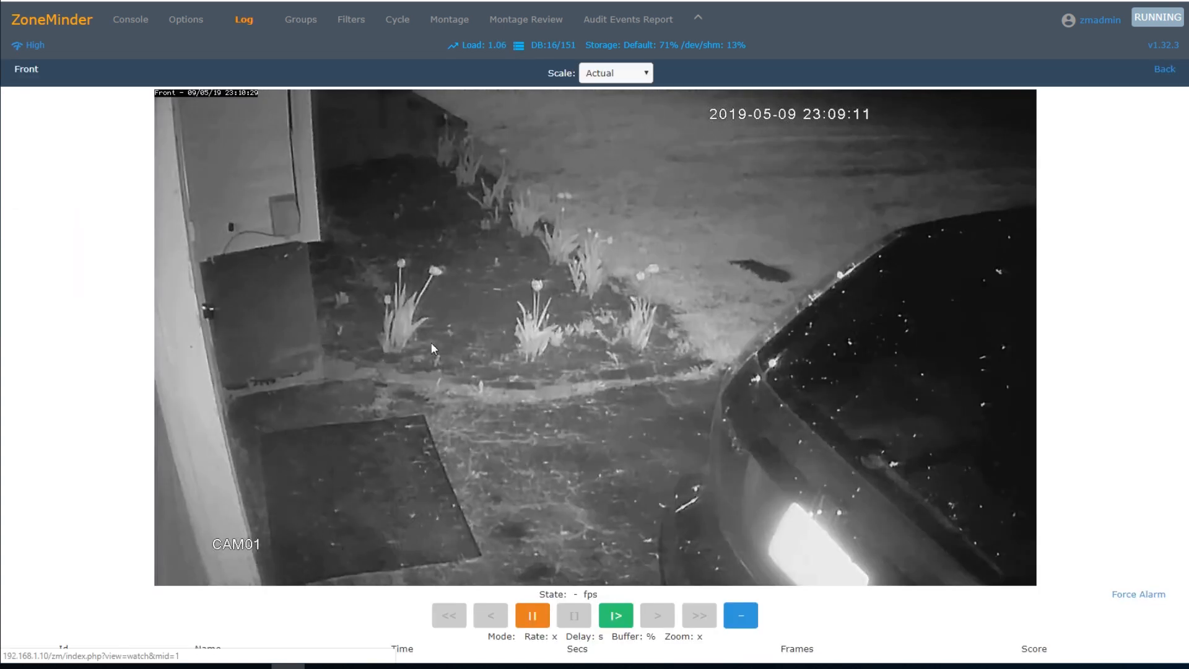
left_click(614, 615)
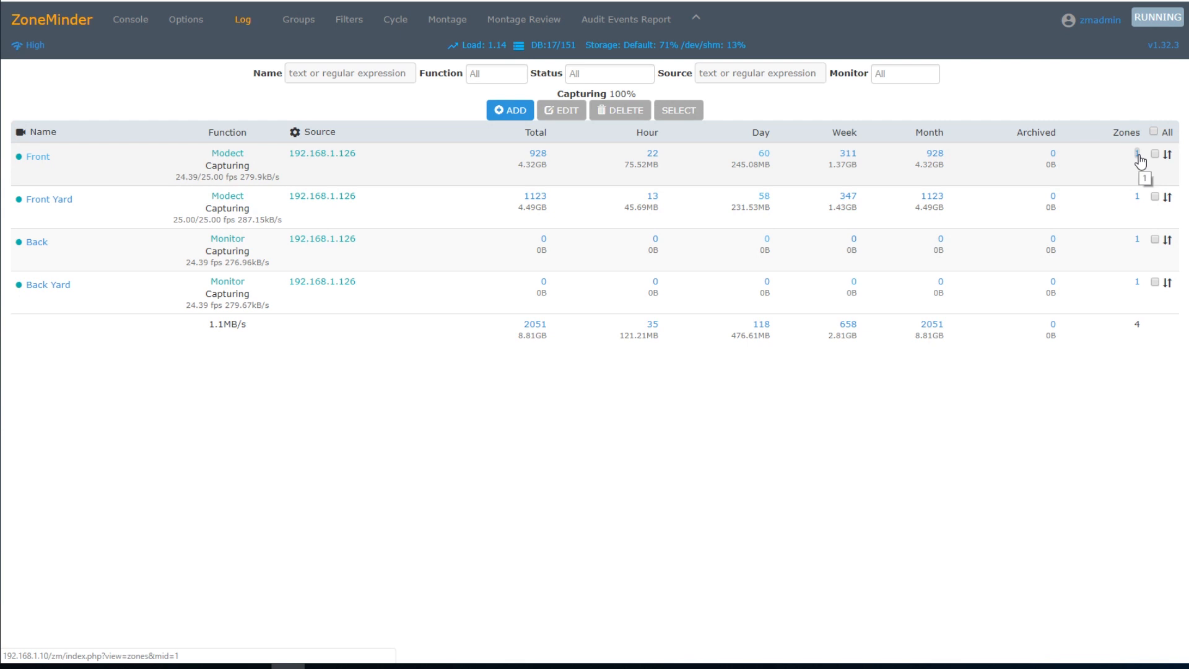
left_click(1137, 153)
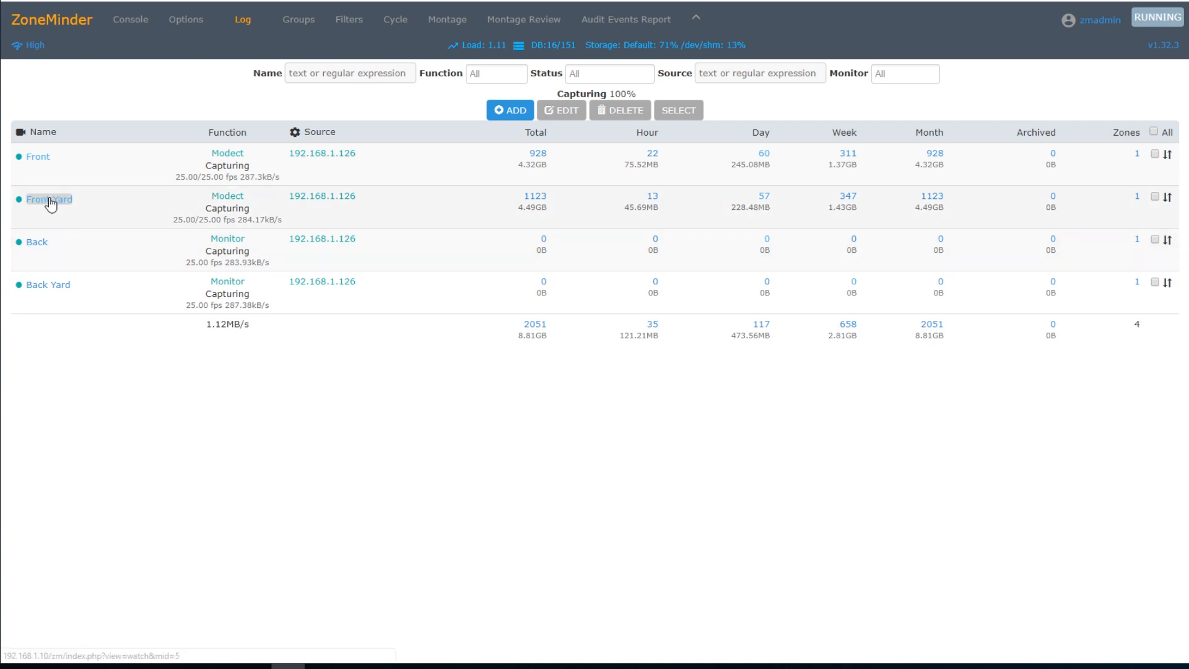
Watch the Front Yard live feed, then show that monitor's zones
left_click(48, 198)
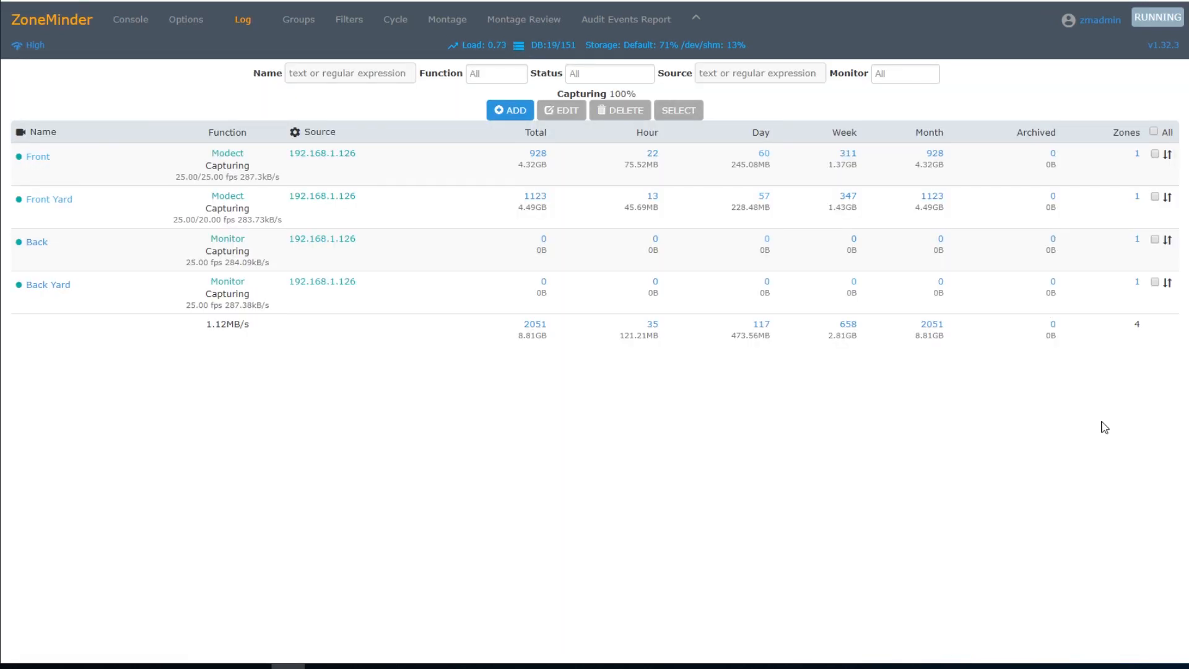
mouse_move(1133, 198)
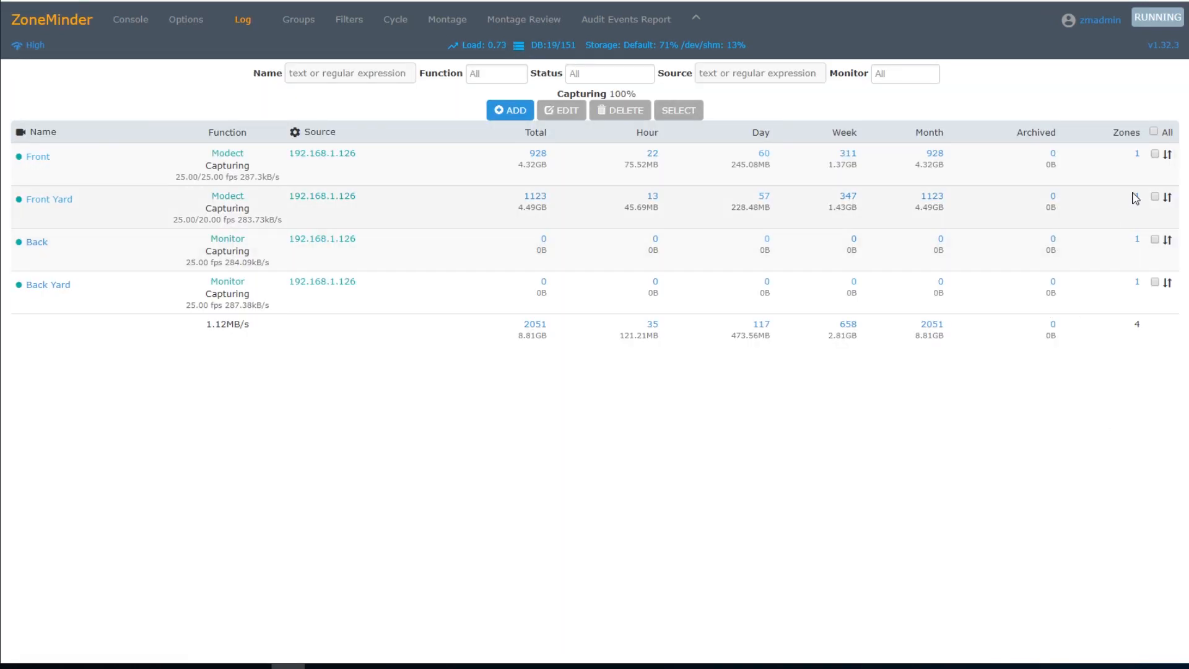
left_click(1137, 200)
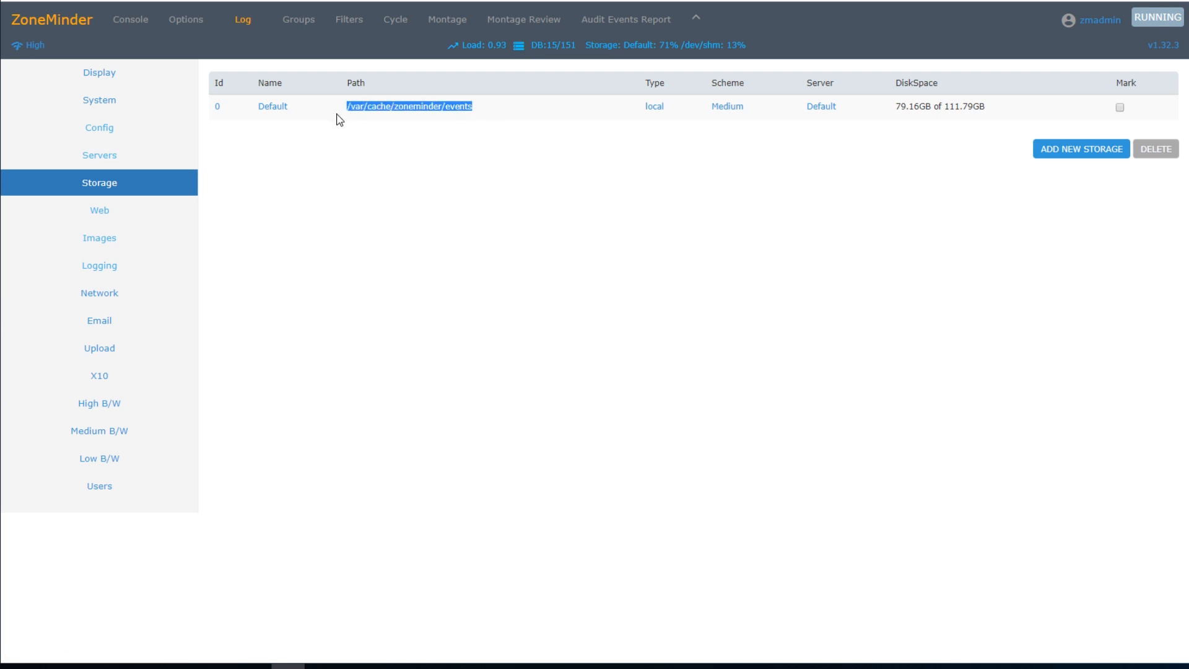
Deselect the Default events path on the Storage options page
left_click(705, 286)
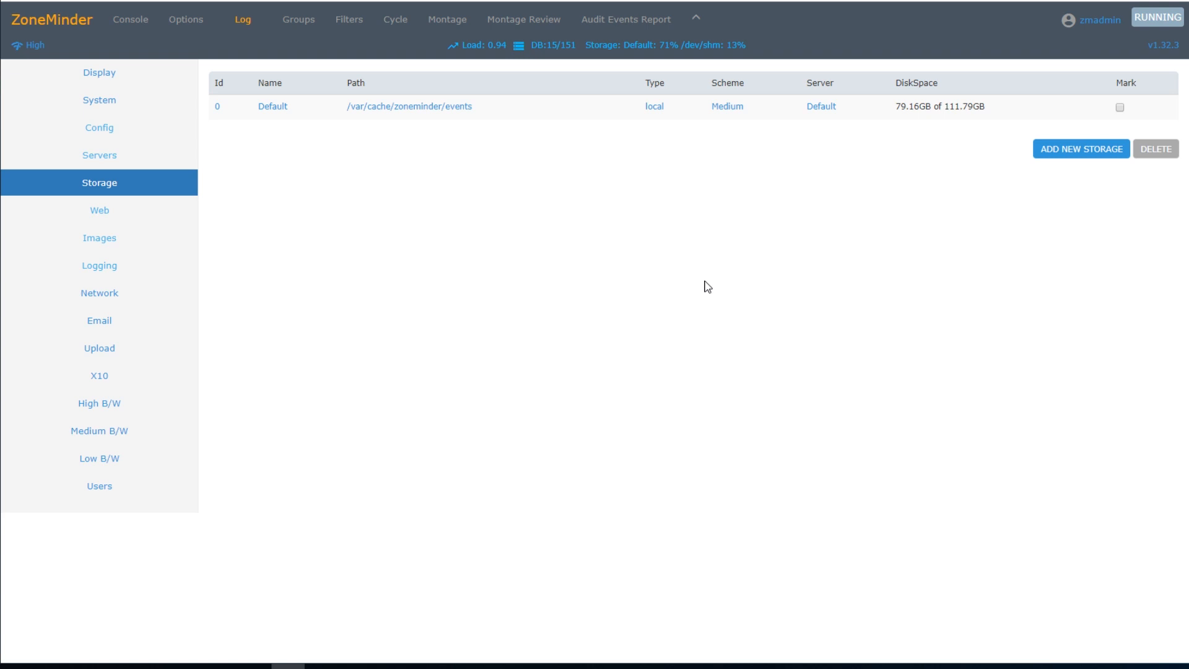
mouse_move(981, 165)
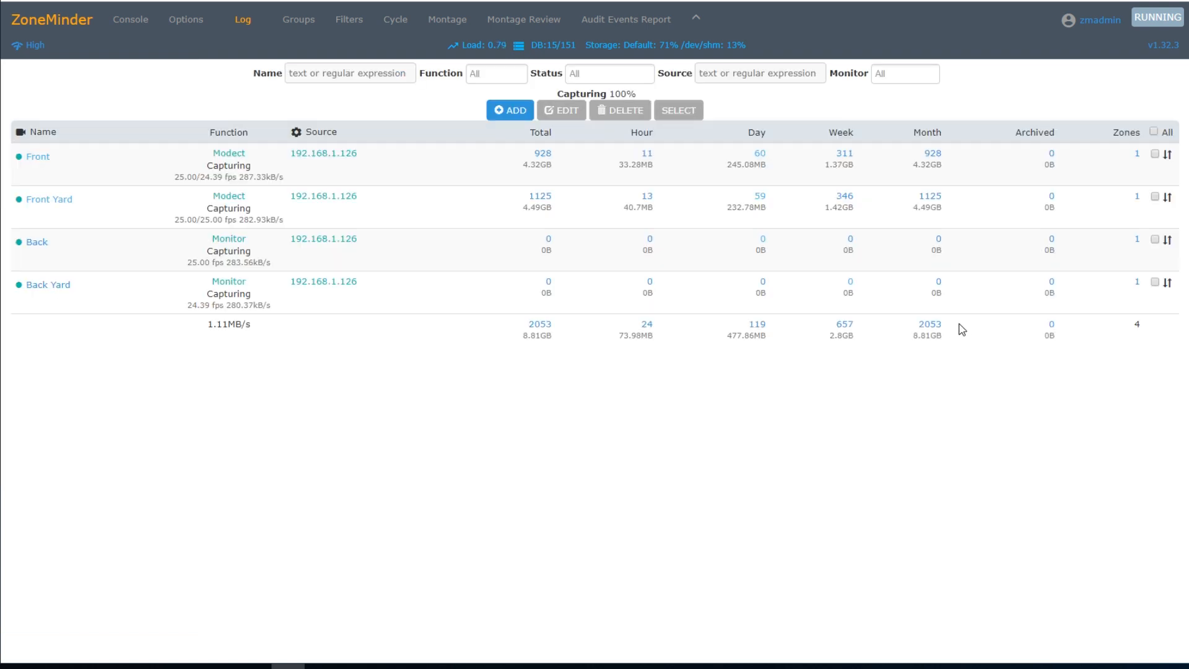
mouse_move(912, 349)
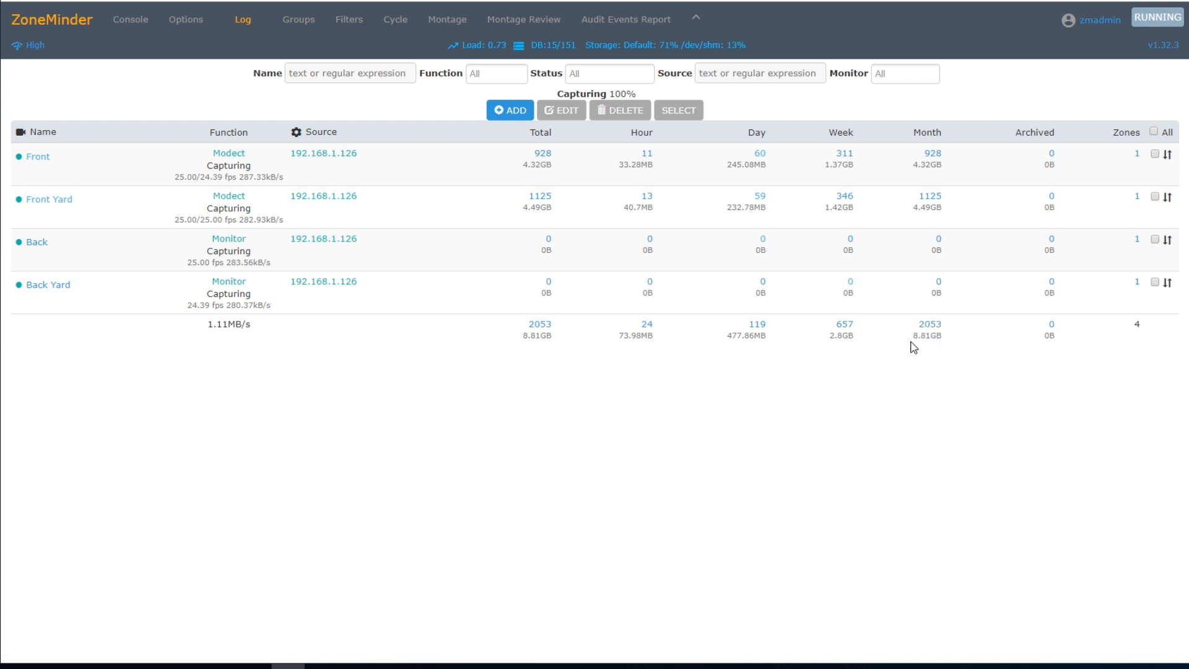
mouse_move(912, 350)
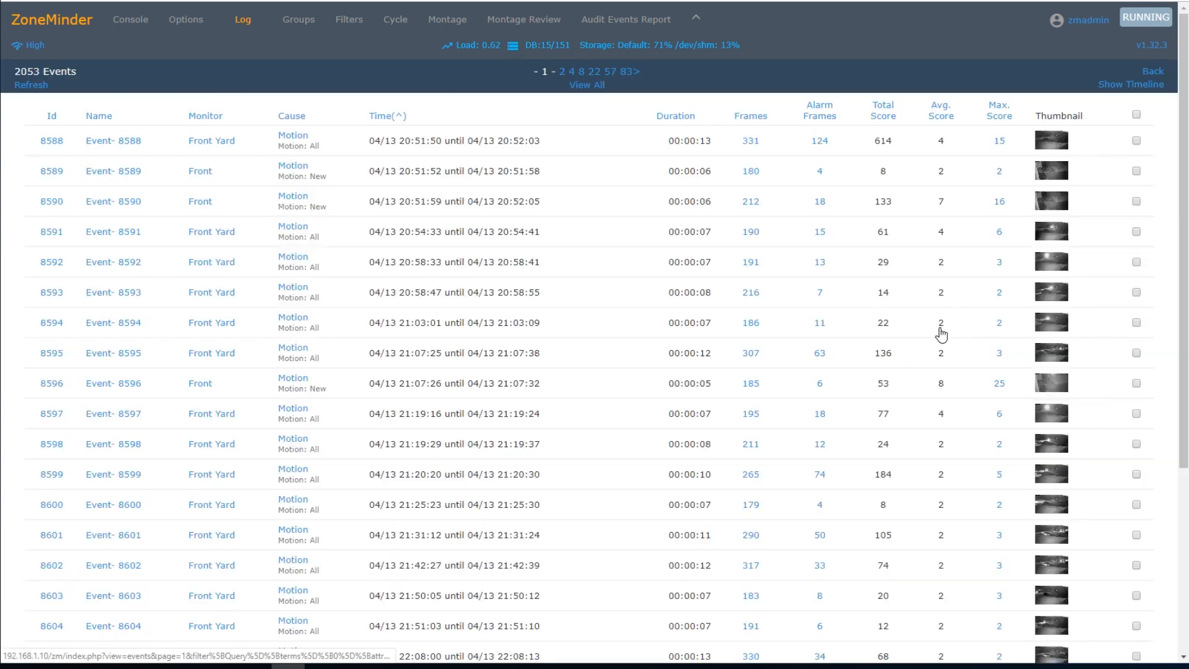
Select all 2053 events on one page and delete them, confirming with OK
left_click(586, 72)
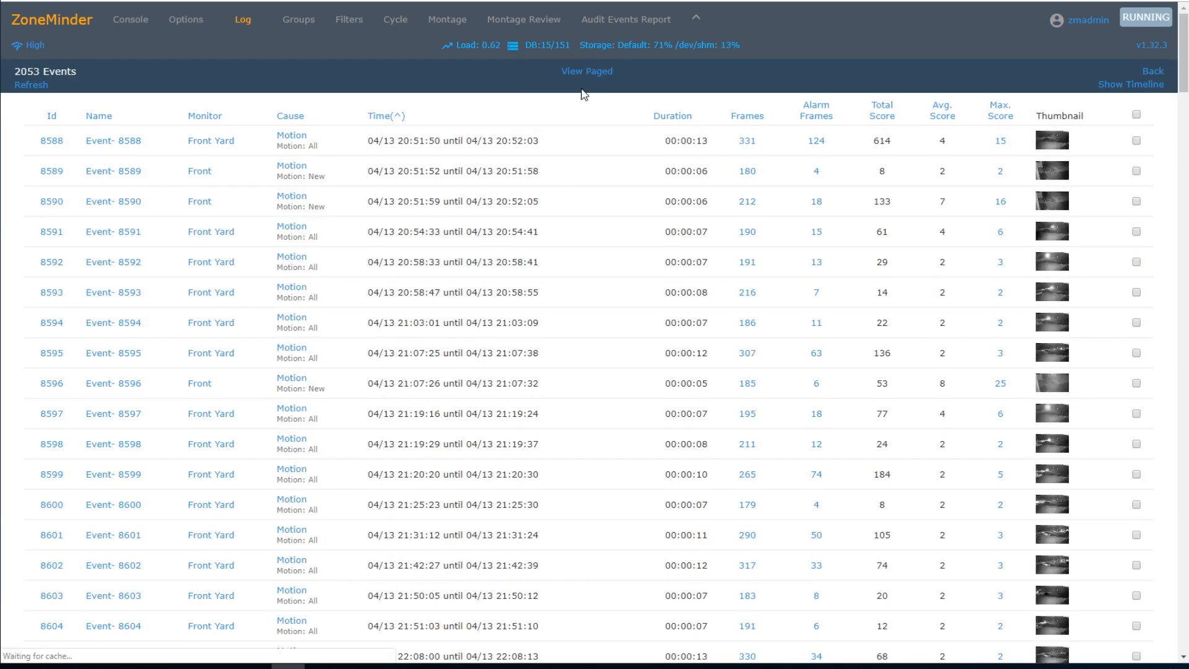
left_click(1136, 114)
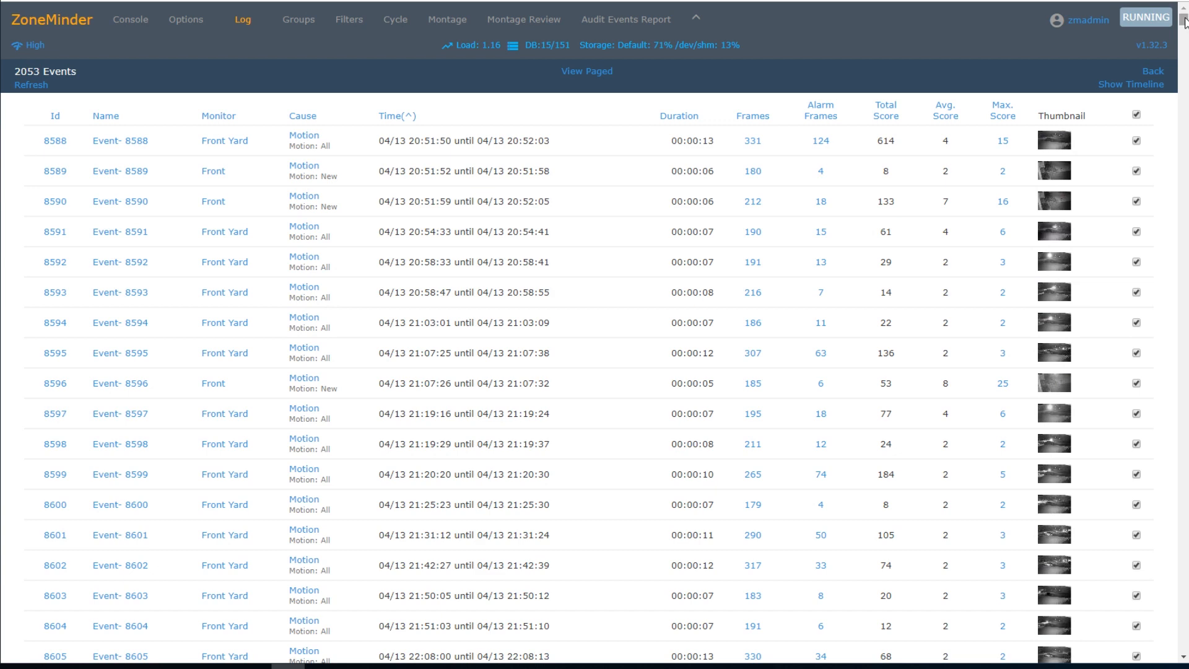
scroll("down", 3)
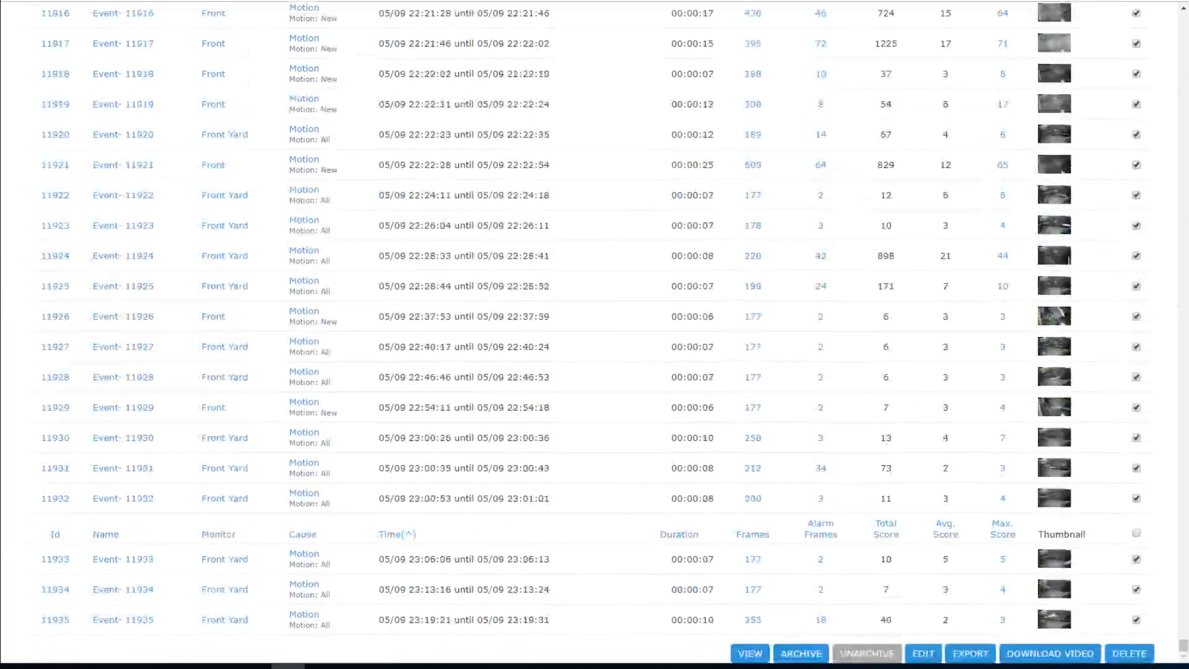
left_click(1129, 652)
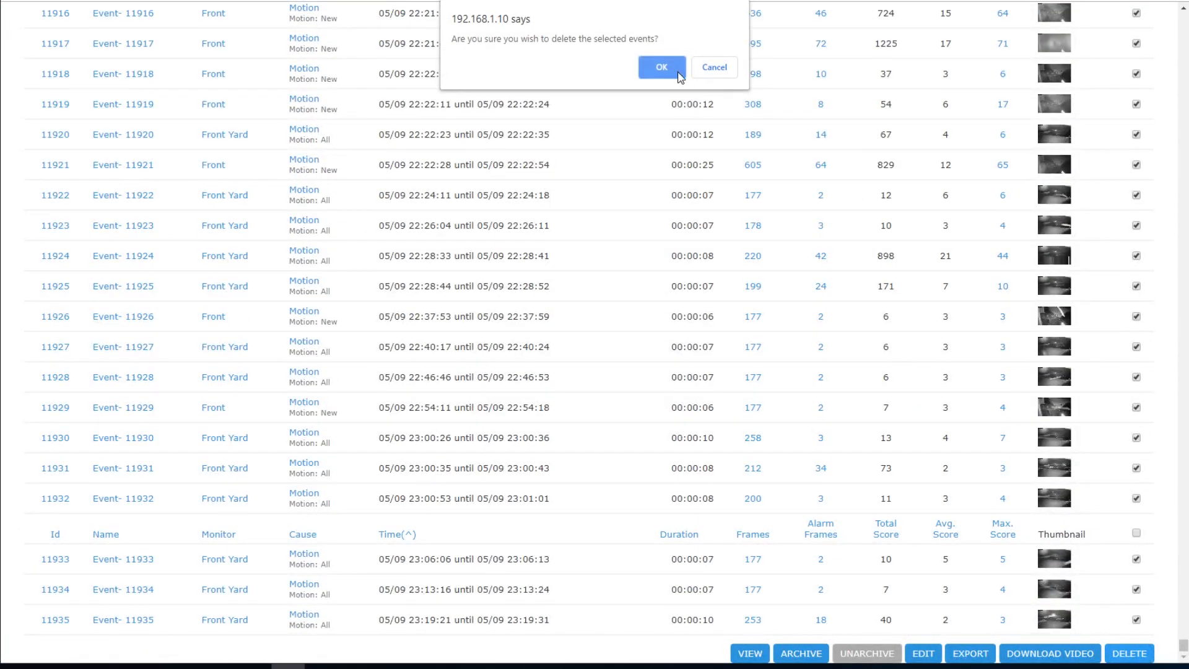
left_click(659, 67)
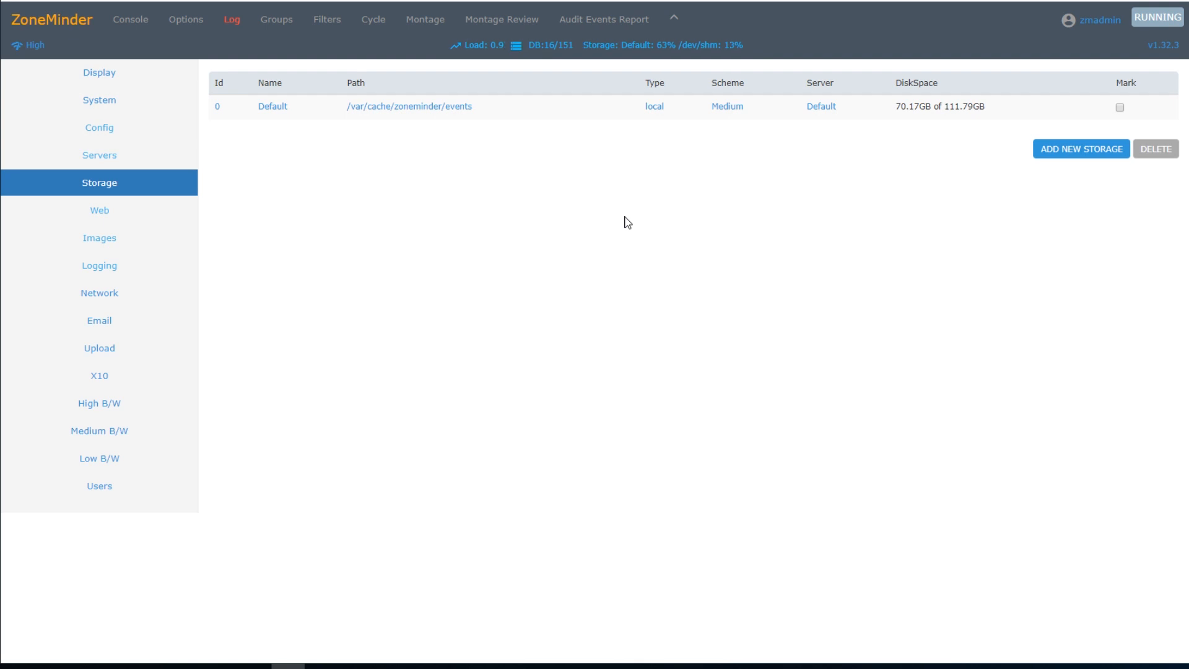
mouse_move(1101, 281)
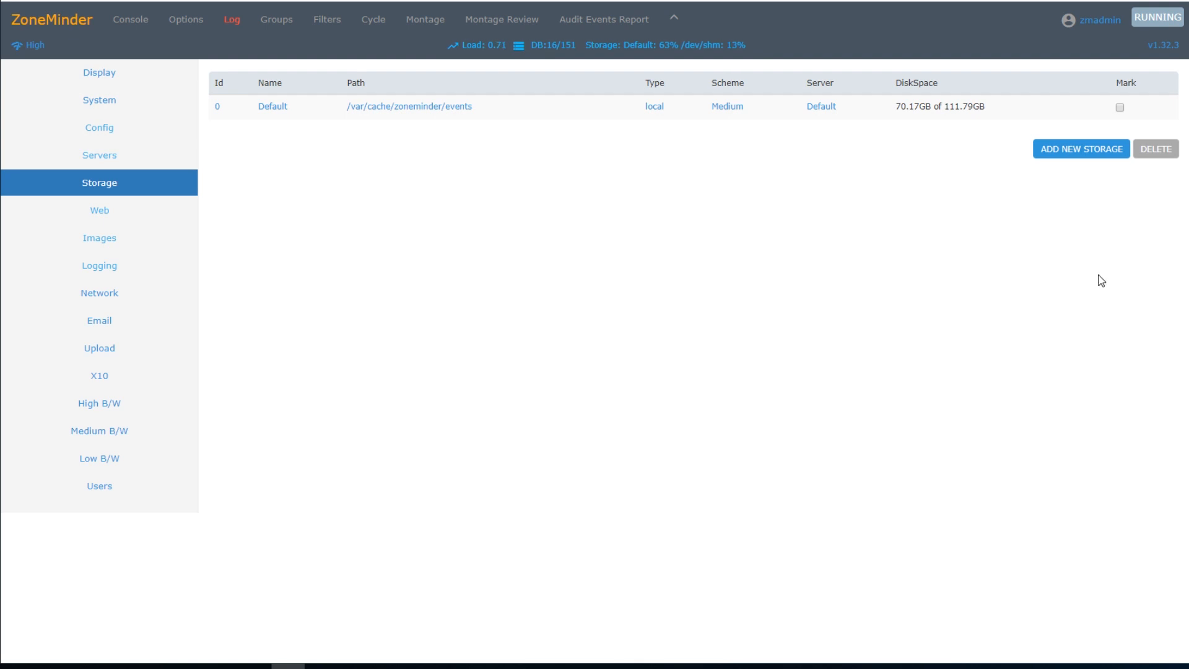
mouse_move(1077, 167)
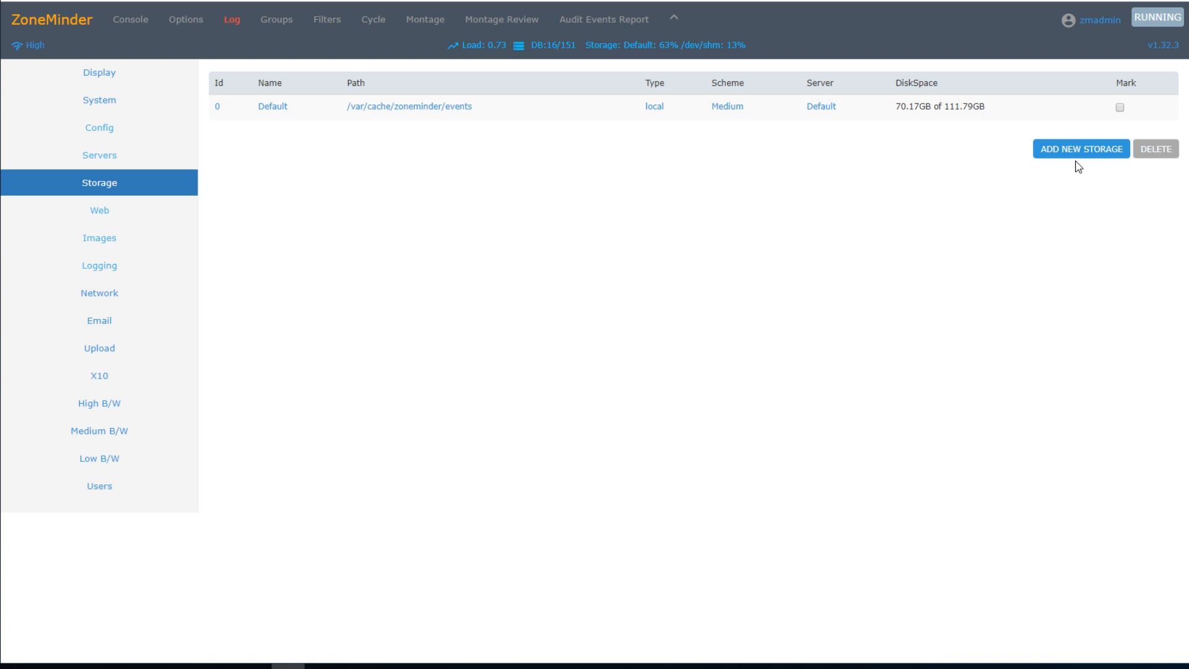
Start a NewStorage form with local type, medium scheme and empty path
left_click(1080, 148)
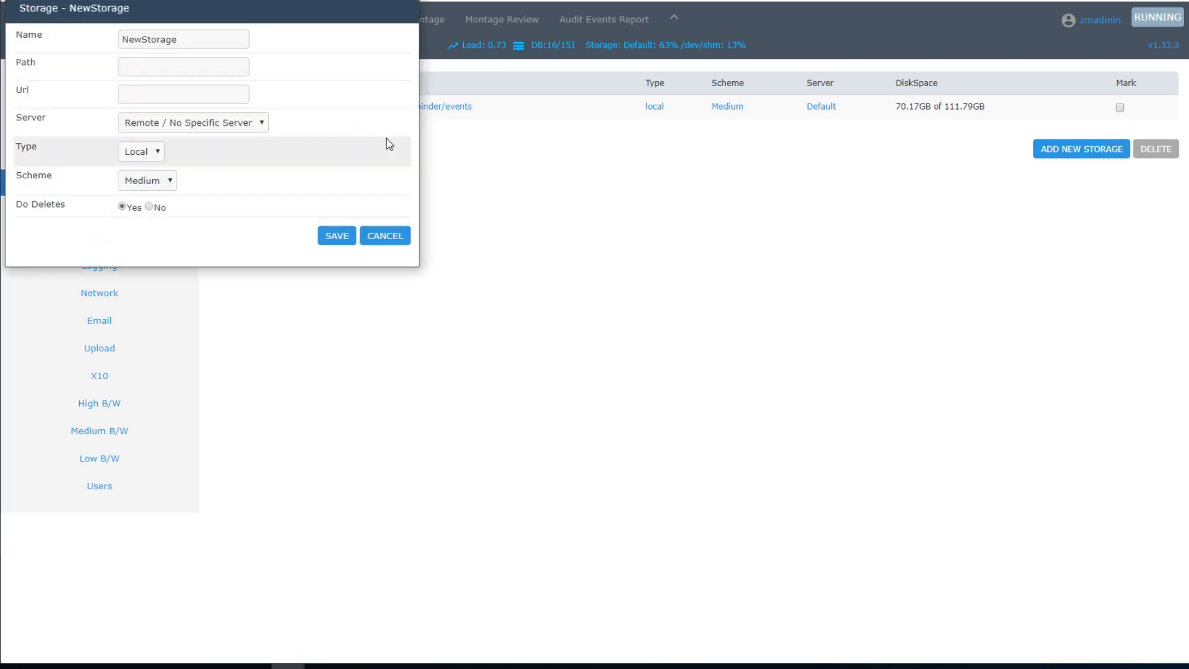